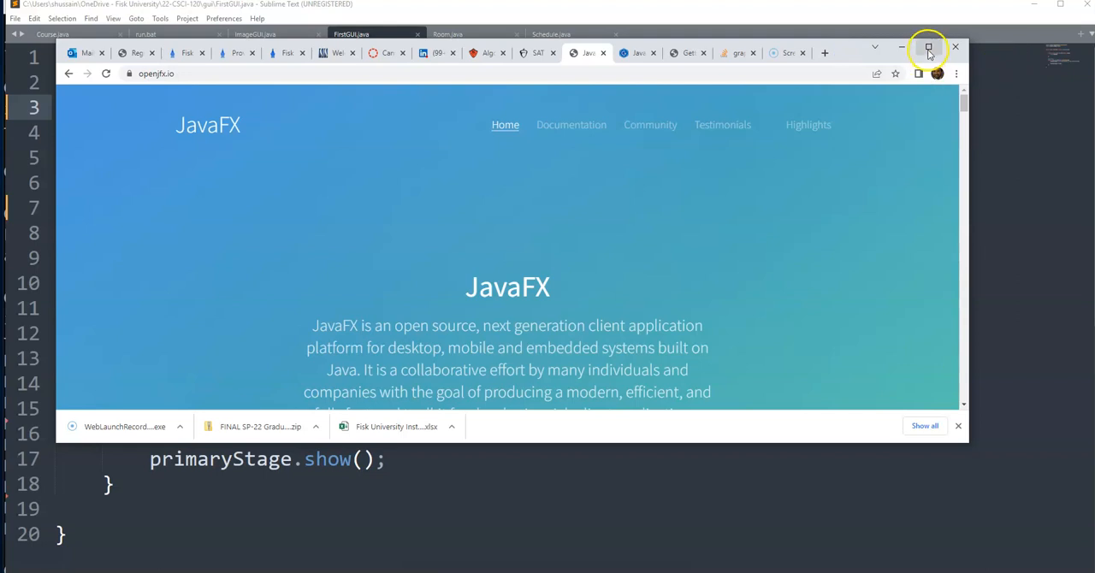
Step: Maximize Chrome and go from the openjfx.io homepage to the JavaFX downloads page
{"action": "left_click", "coordinate": [929, 47]}
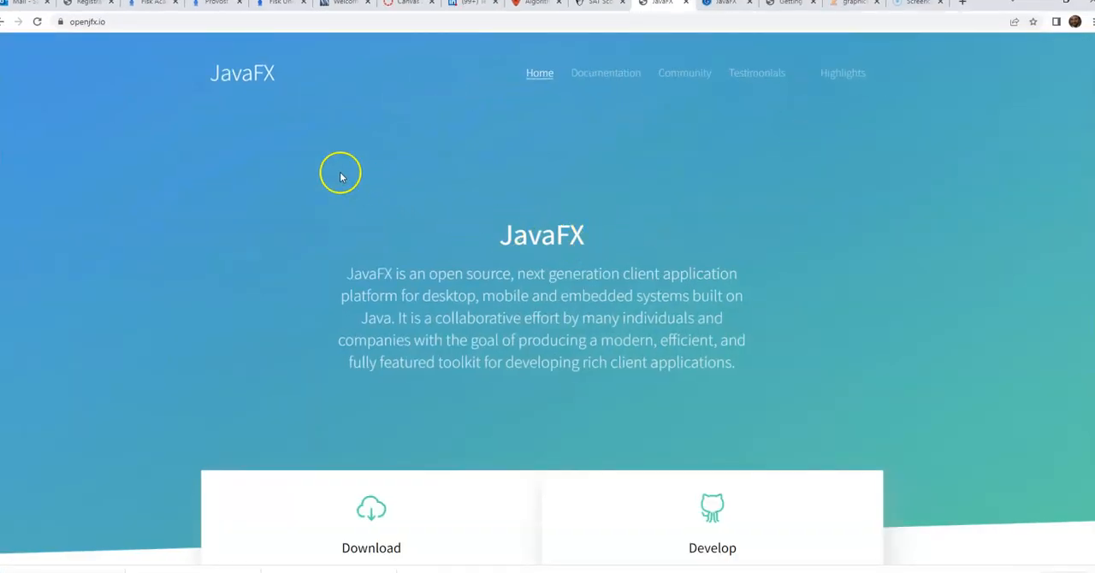
{"action": "scroll", "scroll_direction": "down", "scroll_amount": 3}
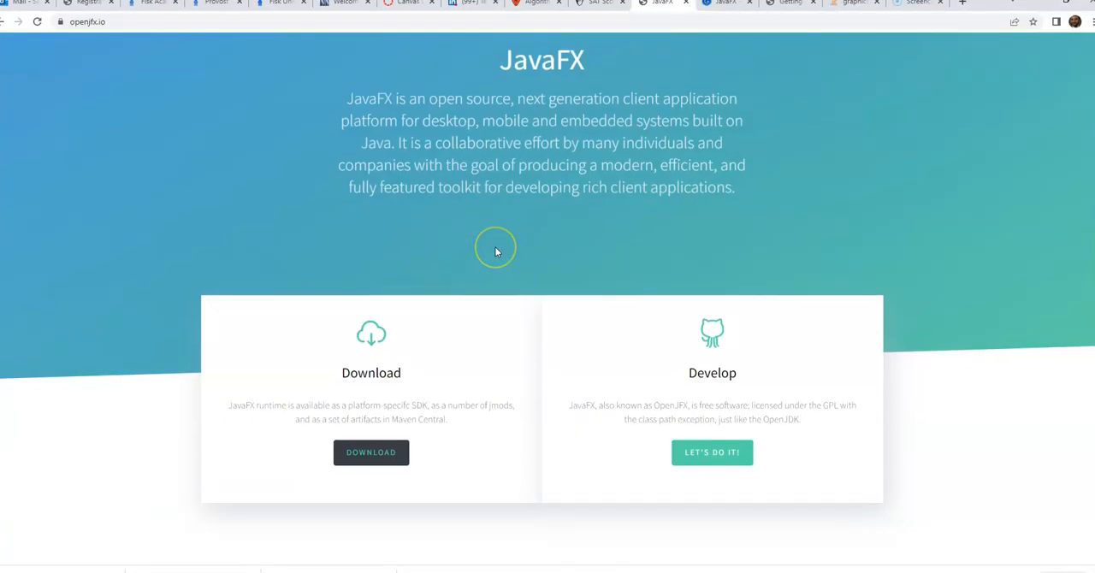
{"action": "scroll", "scroll_direction": "down", "scroll_amount": 3}
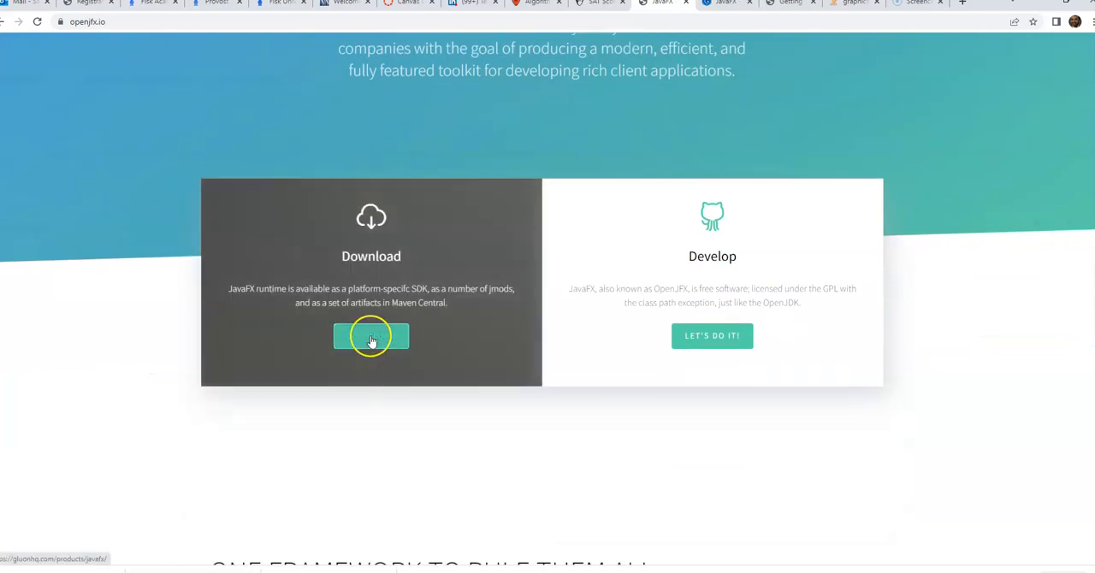
{"action": "left_click", "coordinate": [371, 335]}
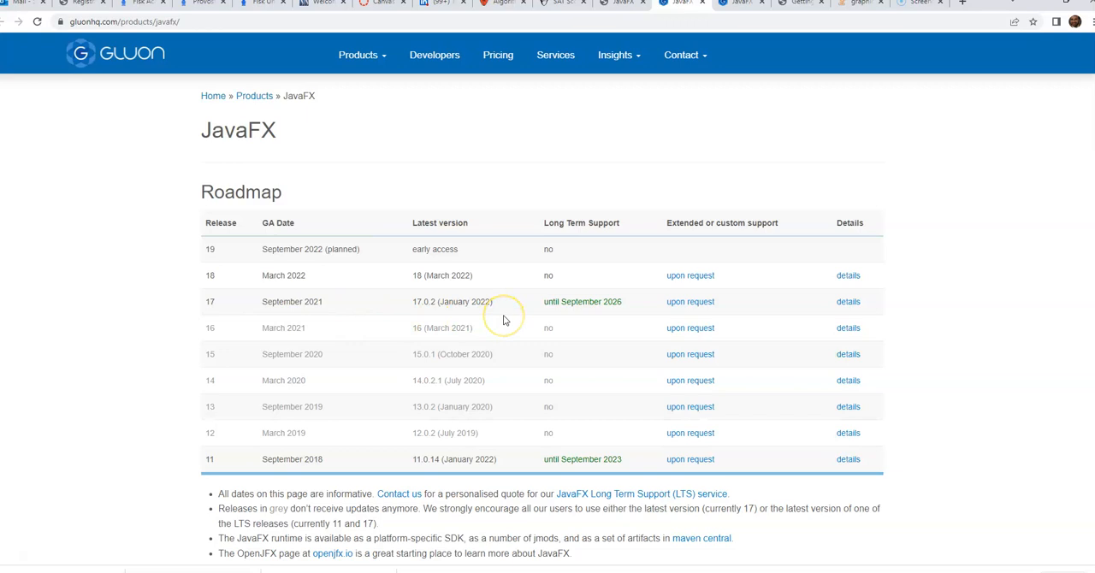
Step: Filter the JavaFX 18 downloads to Windows x64 builds
{"action": "scroll", "scroll_direction": "down", "scroll_amount": 3}
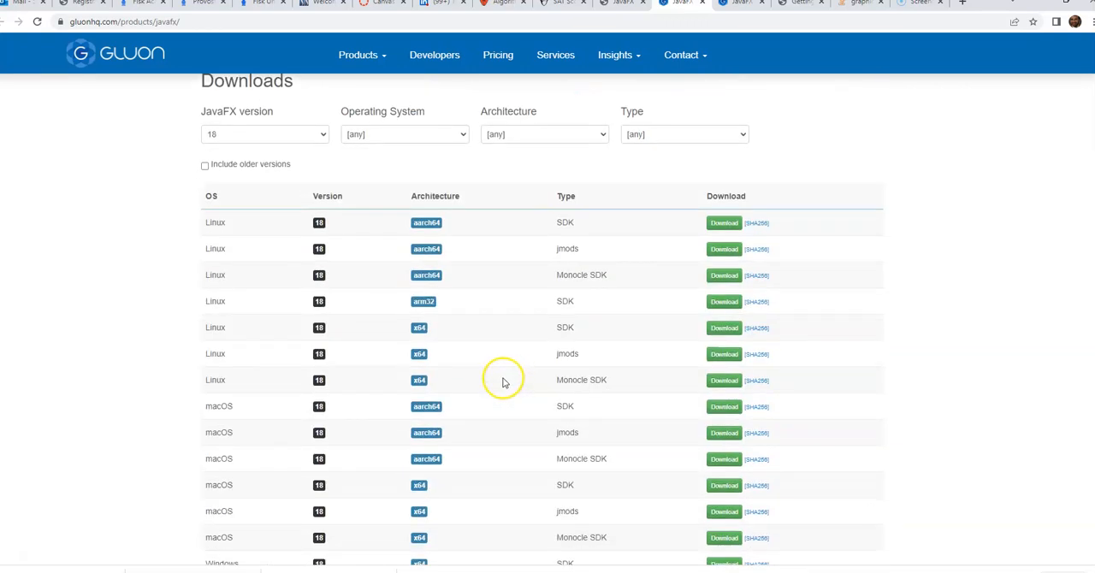
{"action": "mouse_move", "coordinate": [424, 189]}
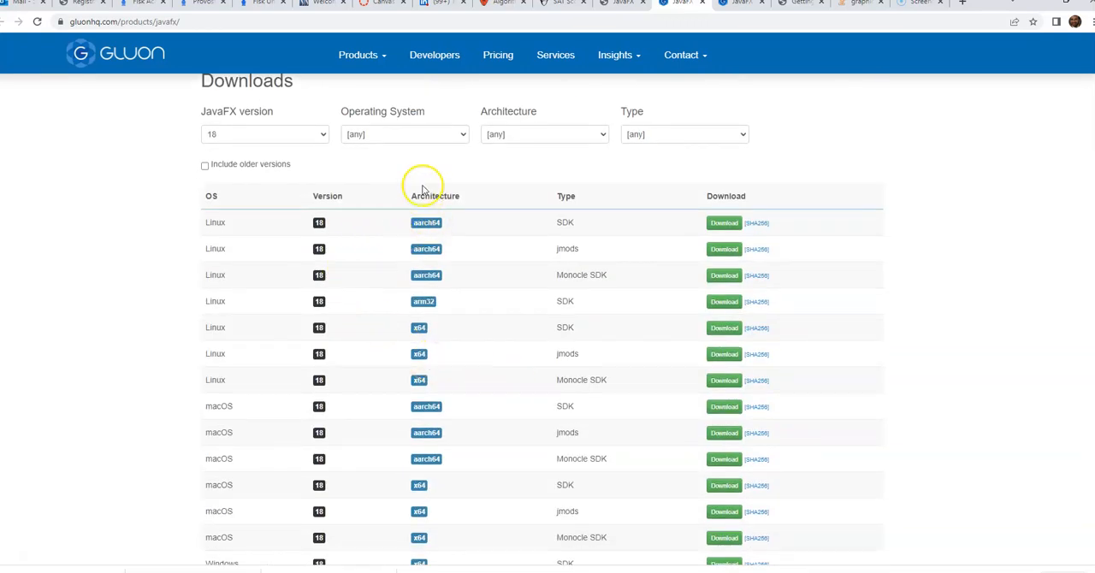
{"action": "left_click", "coordinate": [404, 134]}
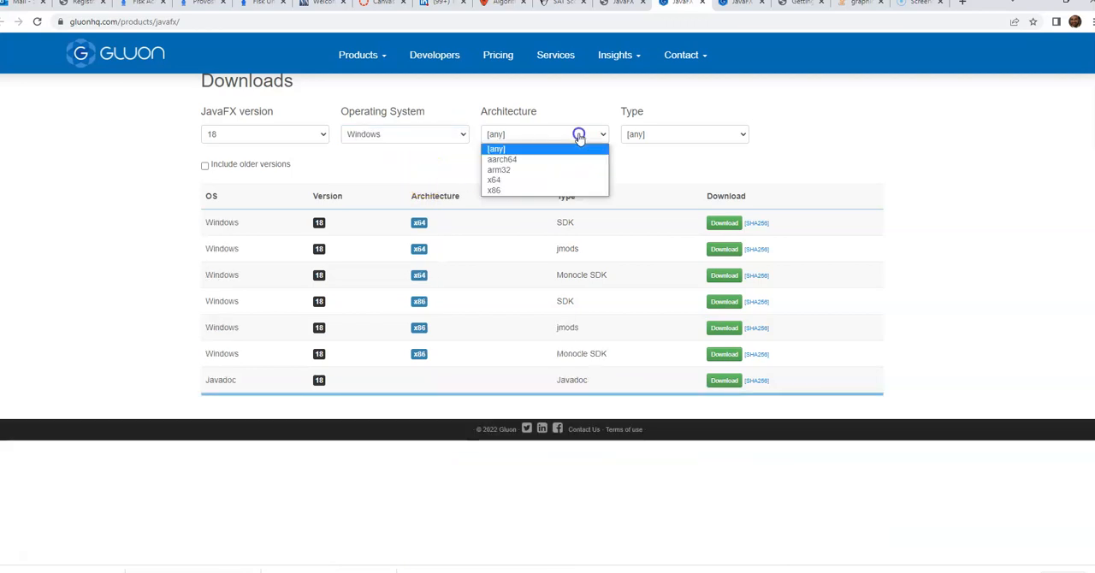
{"action": "left_click", "coordinate": [494, 180]}
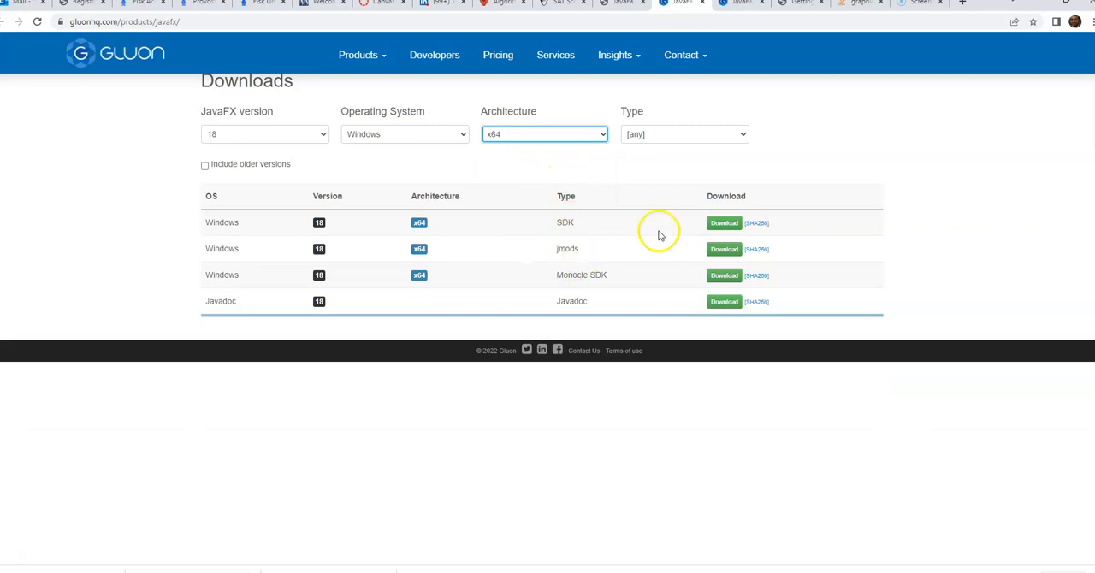
{"action": "mouse_move", "coordinate": [685, 222]}
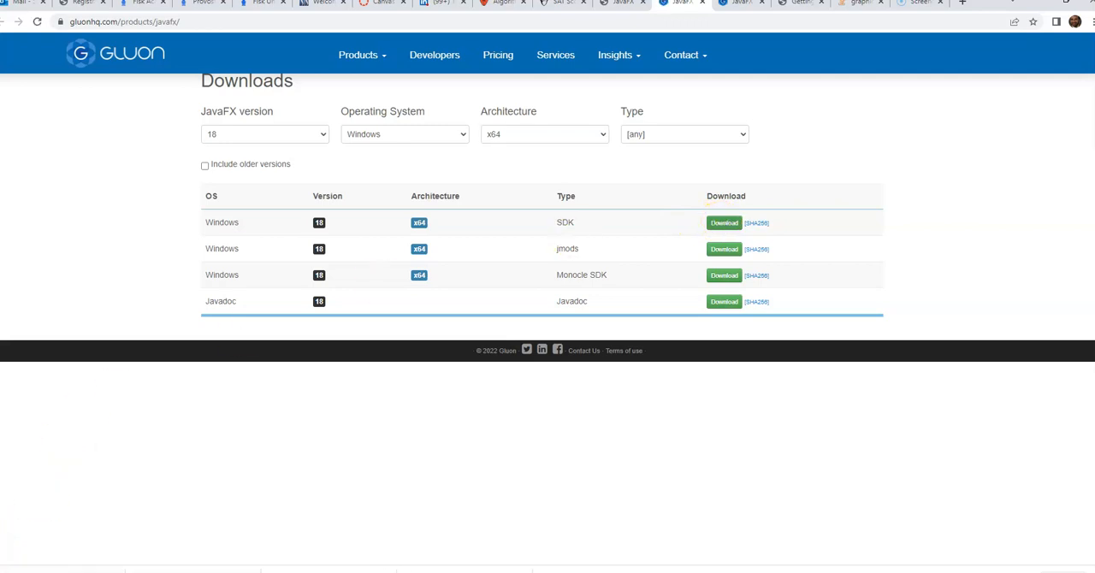
{"action": "mouse_move", "coordinate": [101, 532]}
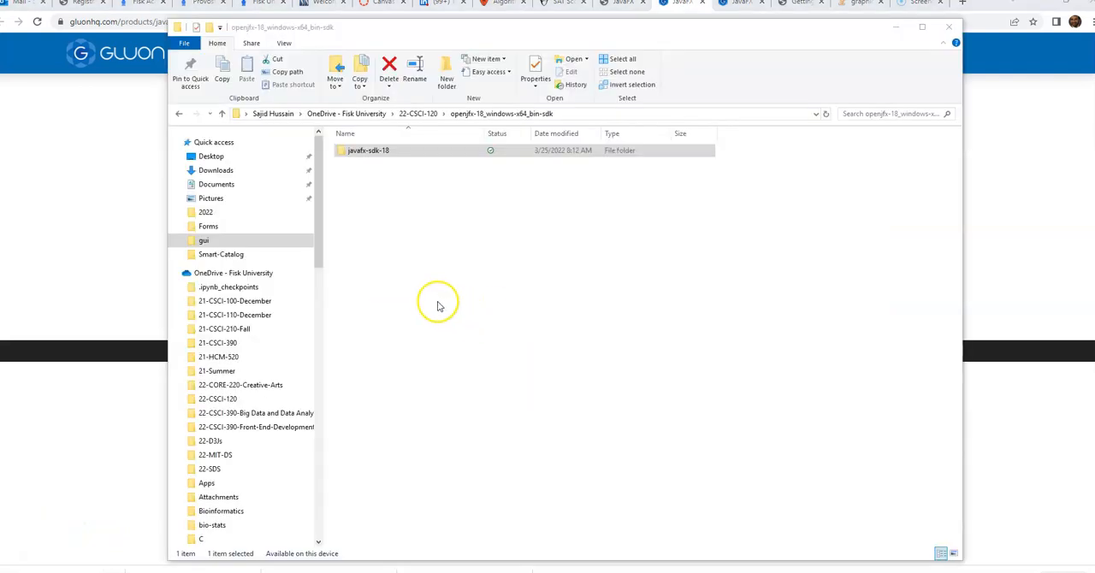
Step: Browse openjfx-18_windows-x64_bin-sdk > javafx-sdk-18 > lib and reveal the lib folder's full path
{"action": "left_click", "coordinate": [417, 113]}
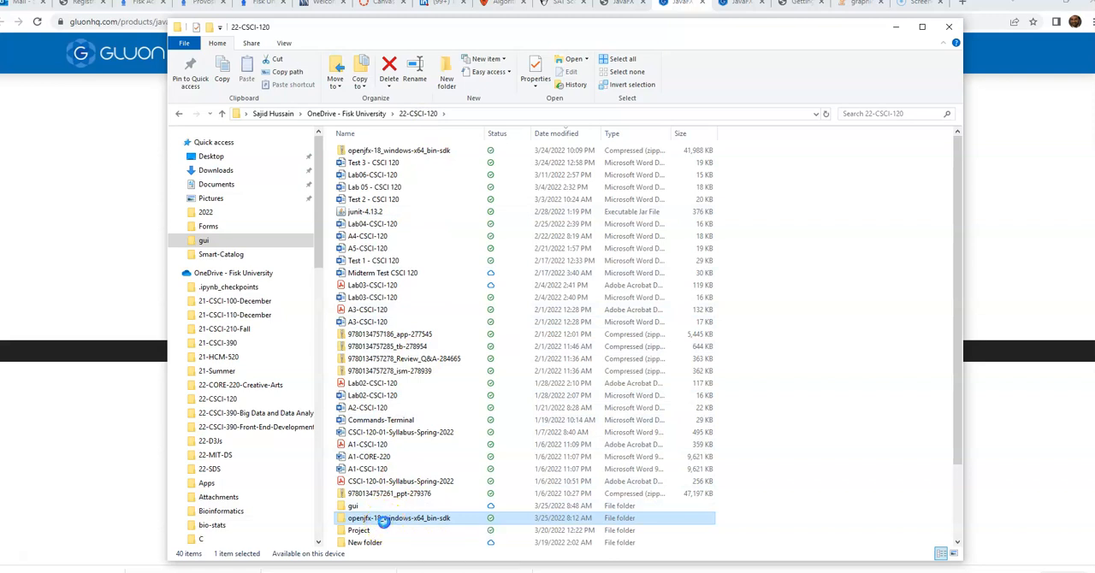
{"action": "double_click", "coordinate": [398, 518]}
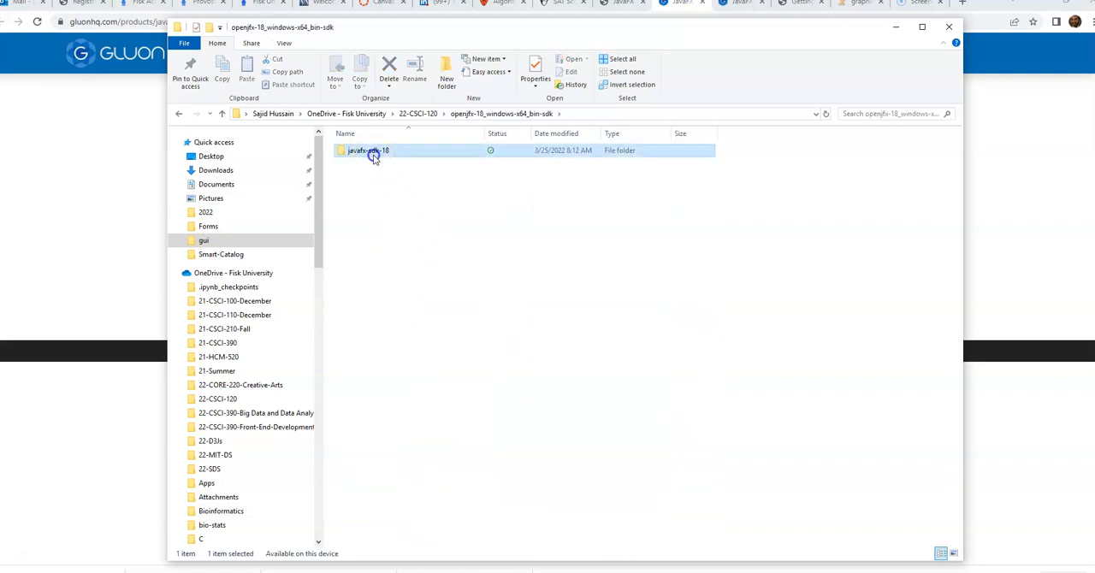
{"action": "double_click", "coordinate": [368, 150]}
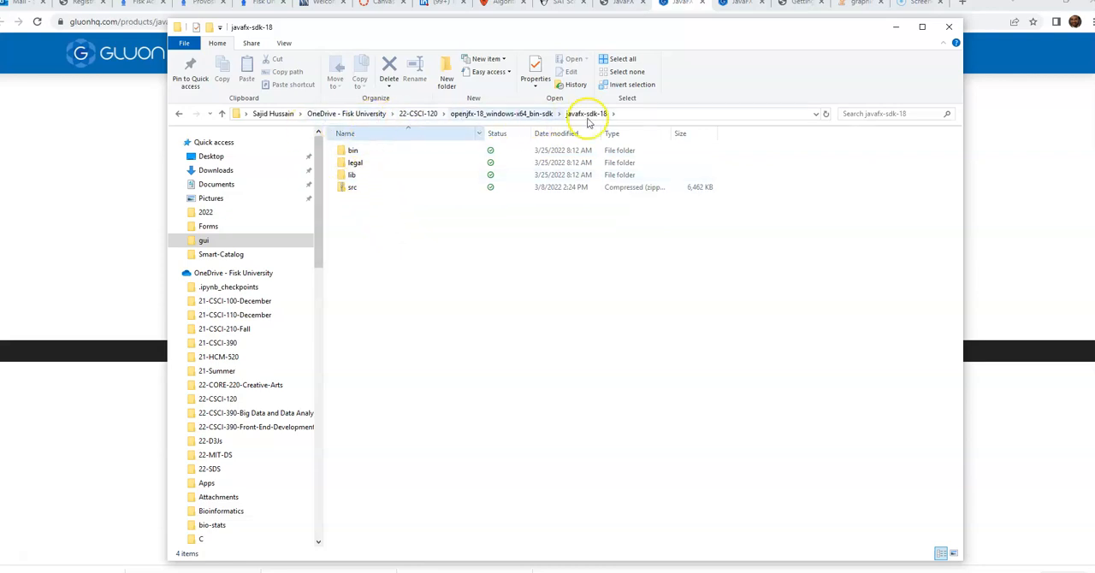
{"action": "left_click", "coordinate": [587, 113]}
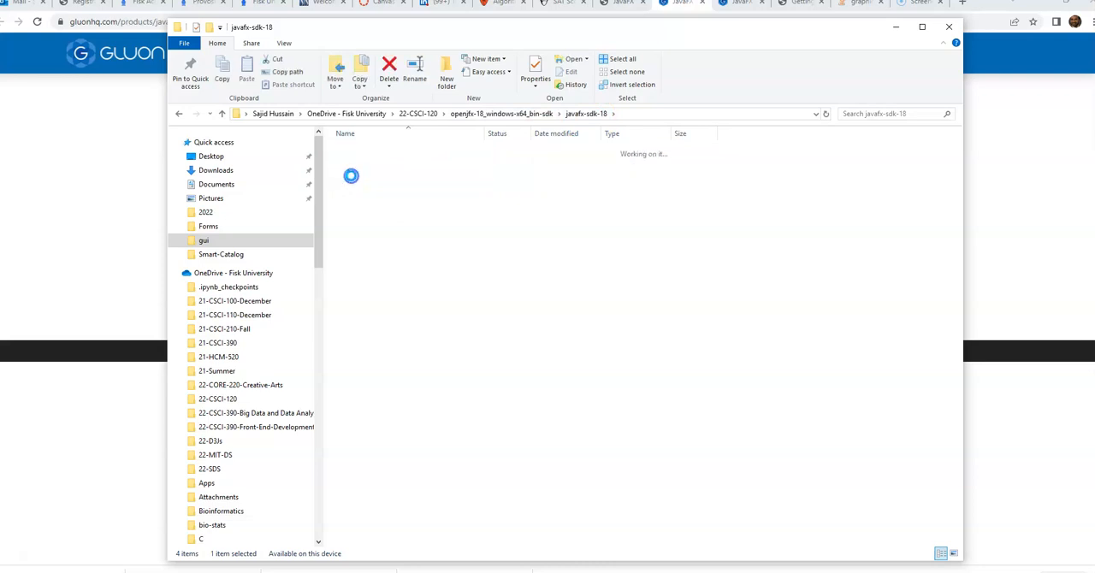
{"action": "double_click", "coordinate": [350, 176]}
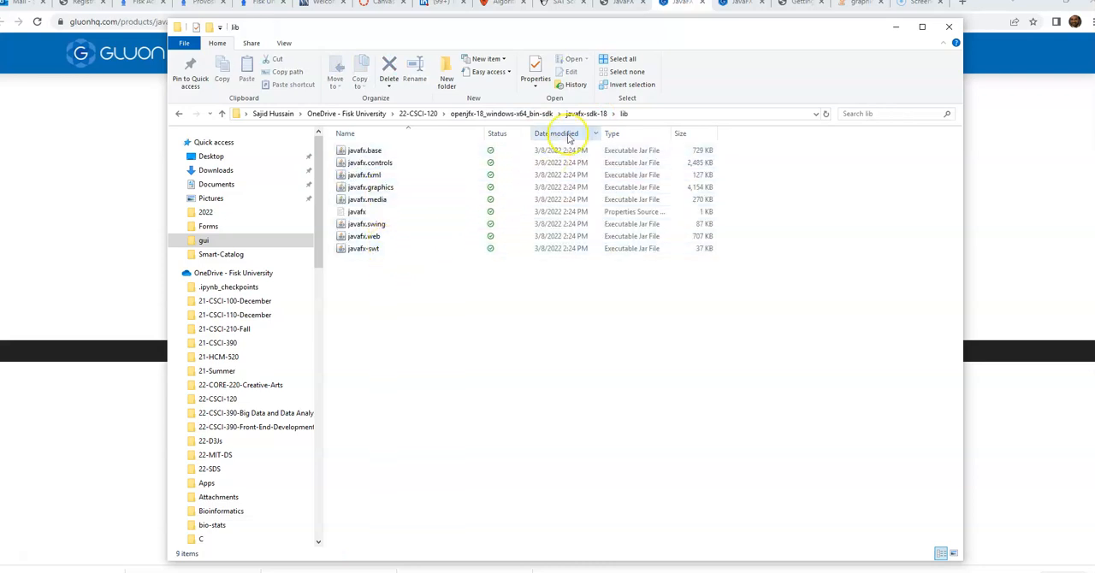
{"action": "left_click", "coordinate": [586, 113]}
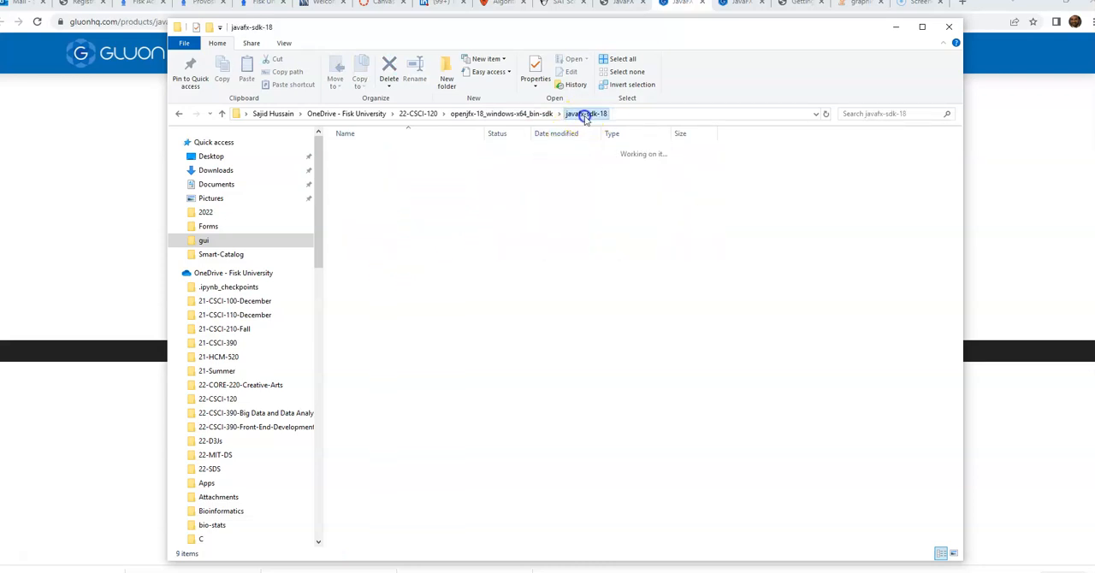
{"action": "left_click", "coordinate": [353, 174]}
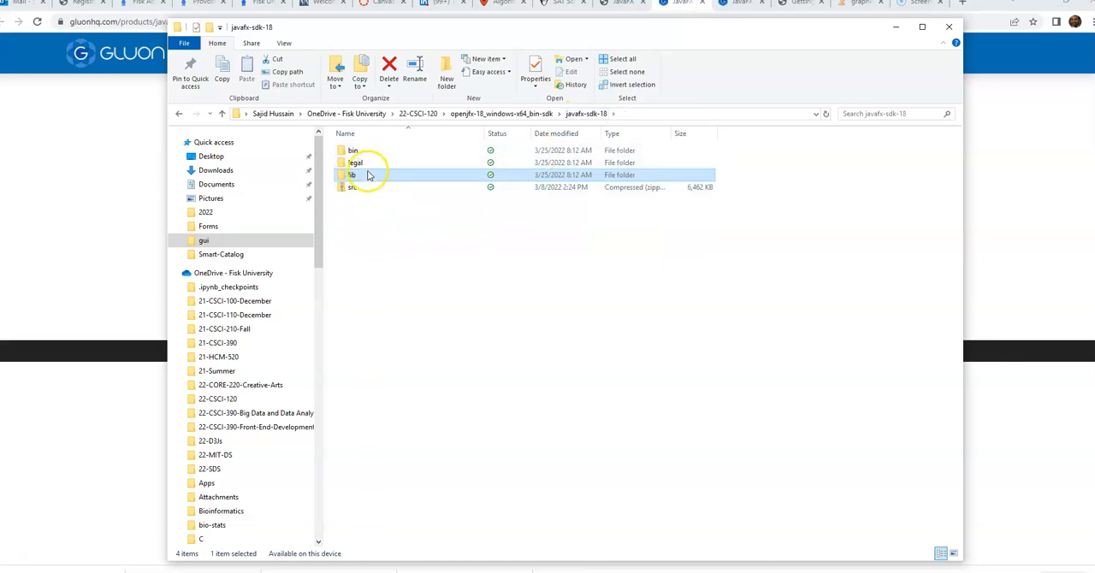
{"action": "mouse_move", "coordinate": [557, 133]}
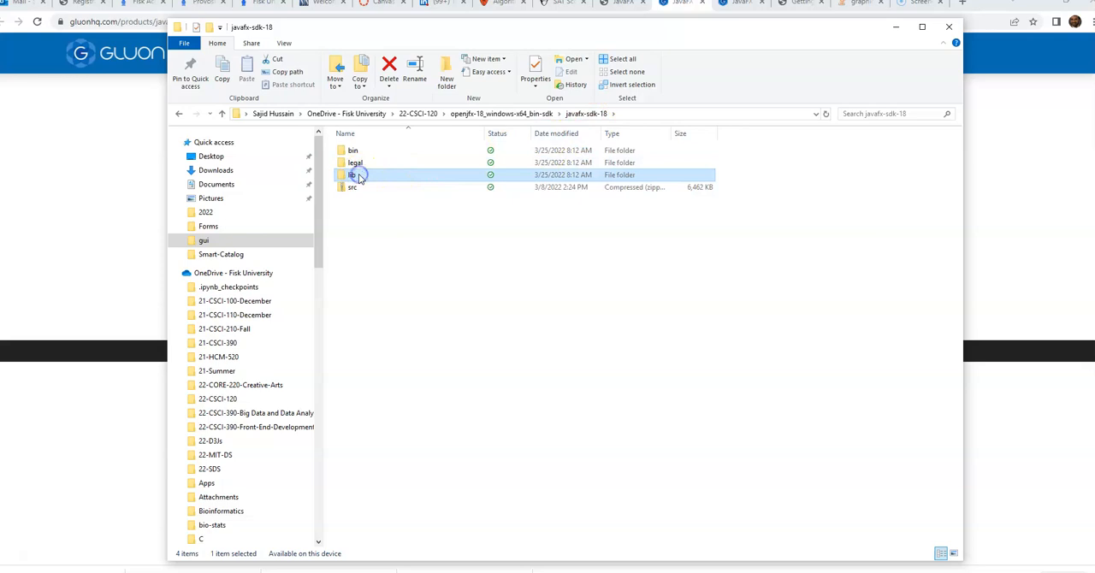
{"action": "double_click", "coordinate": [352, 175]}
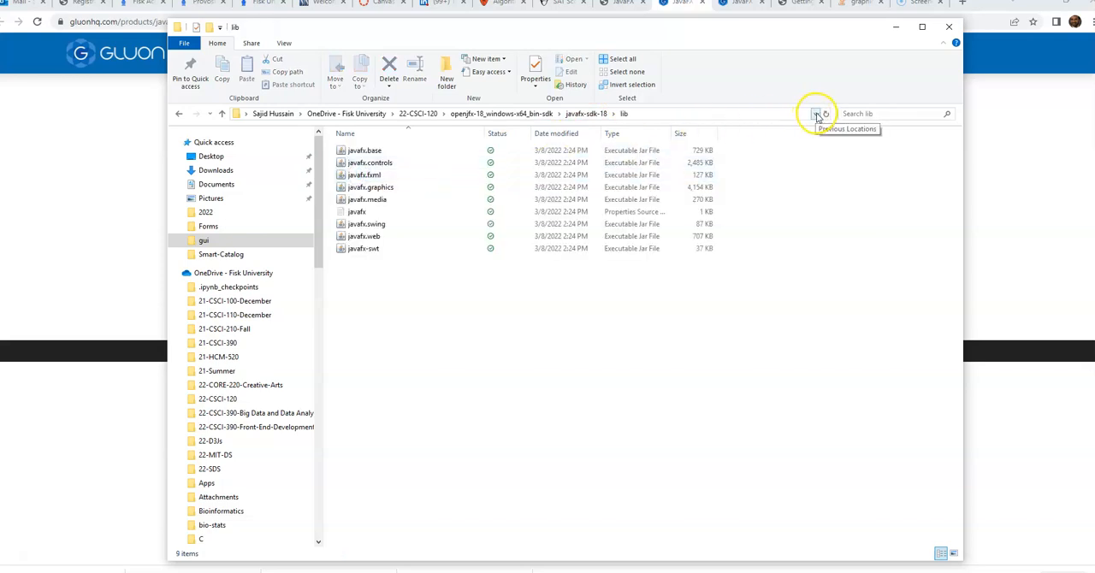
{"action": "left_click", "coordinate": [816, 113]}
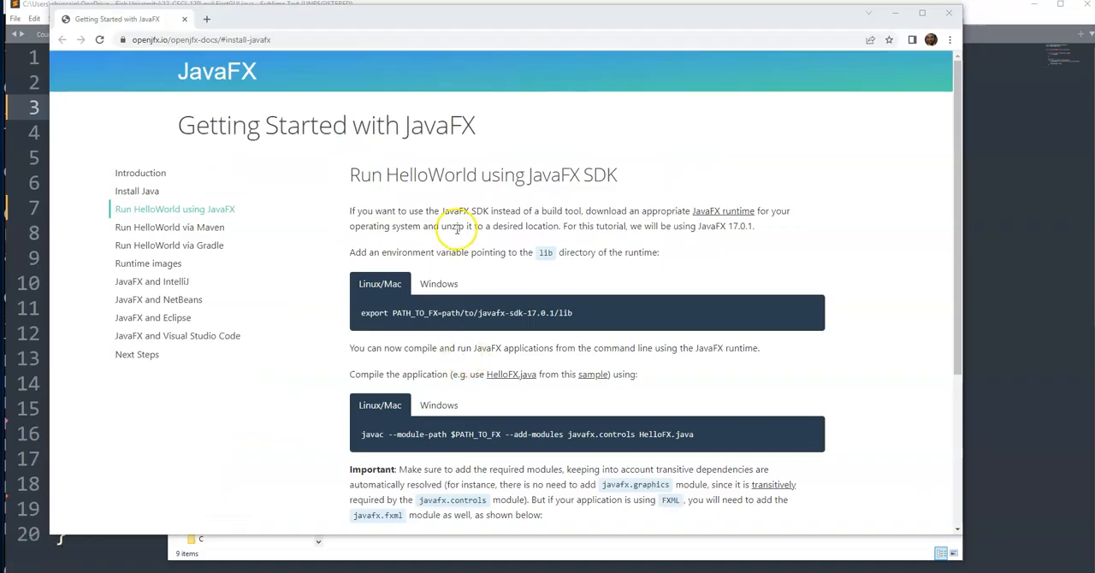
{"action": "mouse_move", "coordinate": [460, 324]}
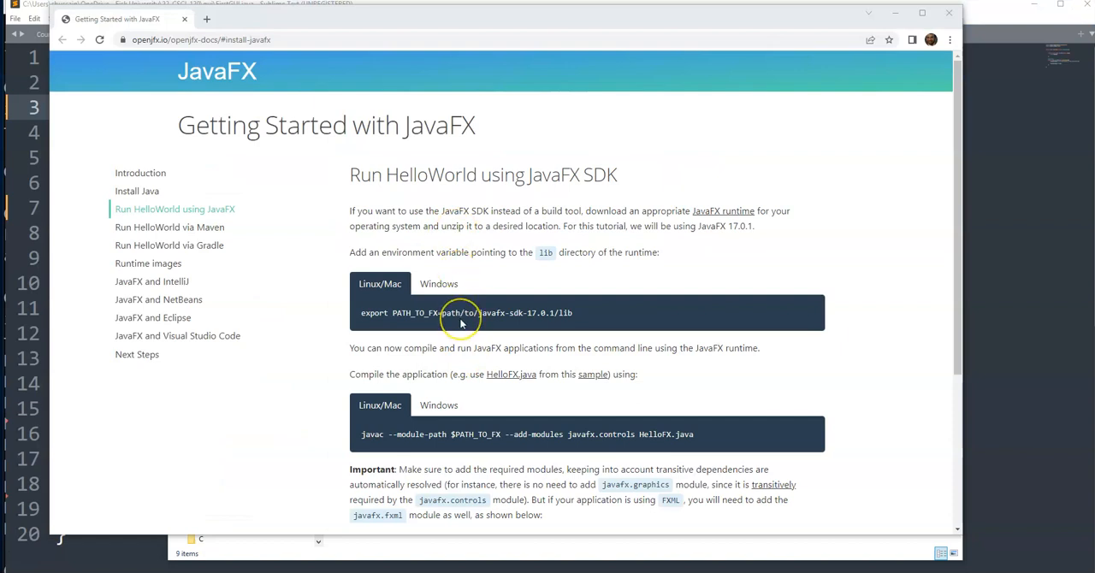
{"action": "mouse_move", "coordinate": [395, 324]}
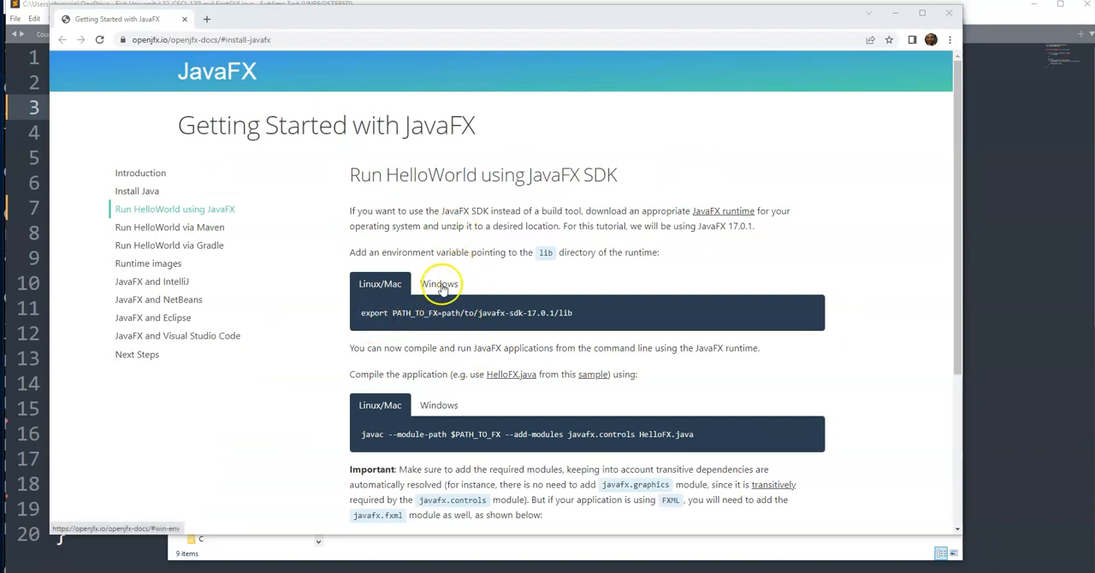
Step: Compare the guide's Windows and Linux/Mac commands, ending on the Windows tab
{"action": "left_click", "coordinate": [439, 283]}
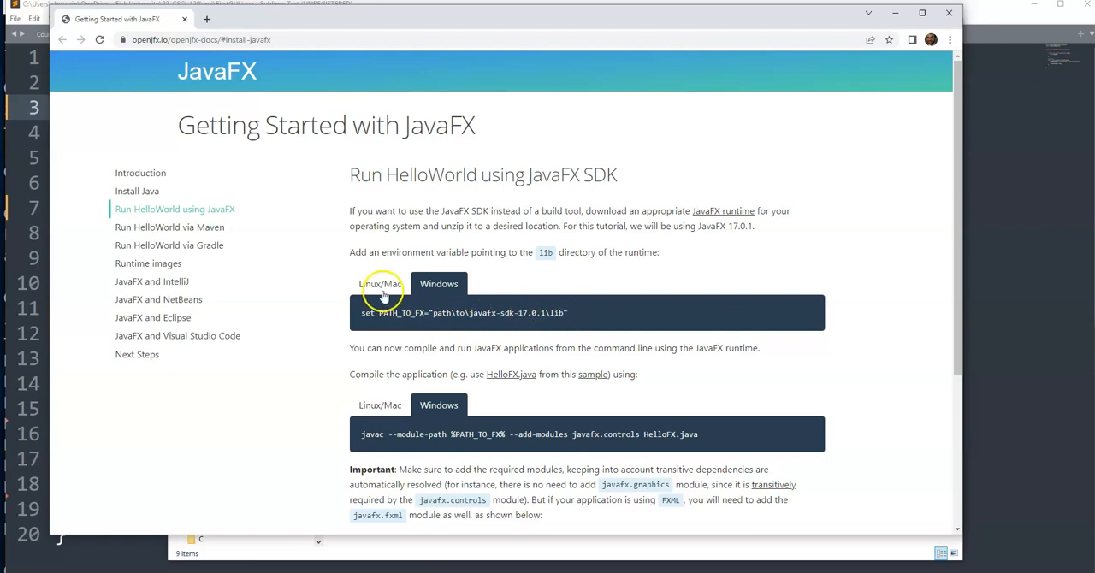
{"action": "left_click", "coordinate": [381, 284]}
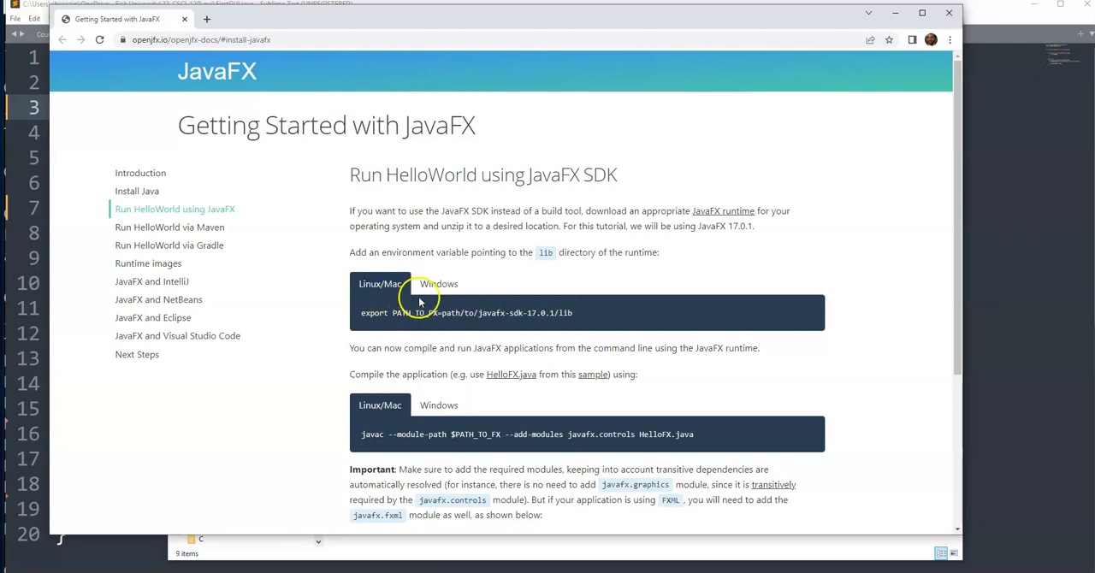
{"action": "left_click", "coordinate": [439, 284]}
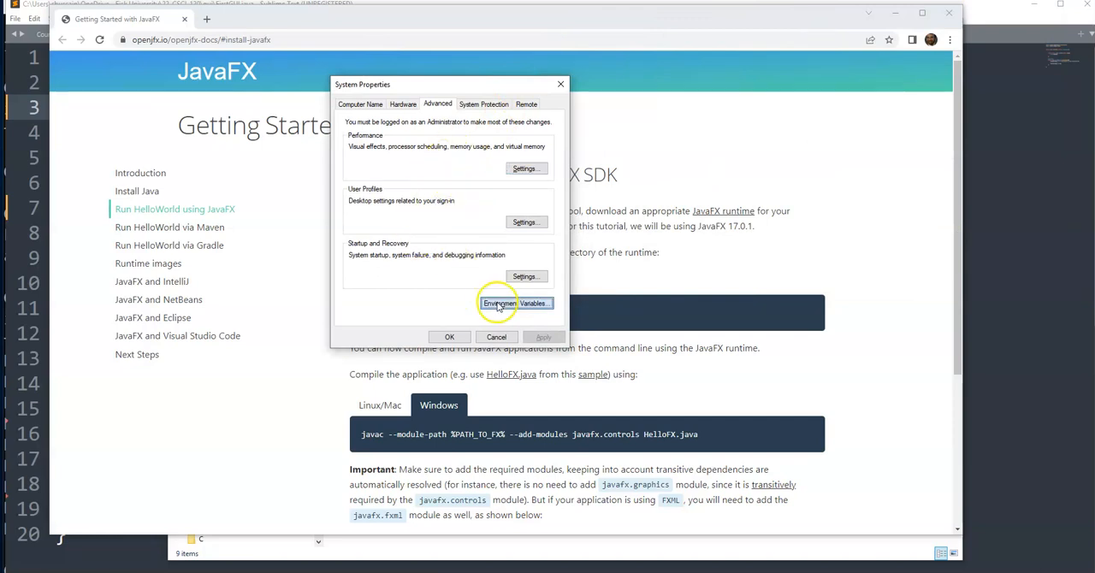
Step: Open the PATH_TO_FX user variable and review its javafx-sdk-18 lib folder value
{"action": "left_click", "coordinate": [516, 302]}
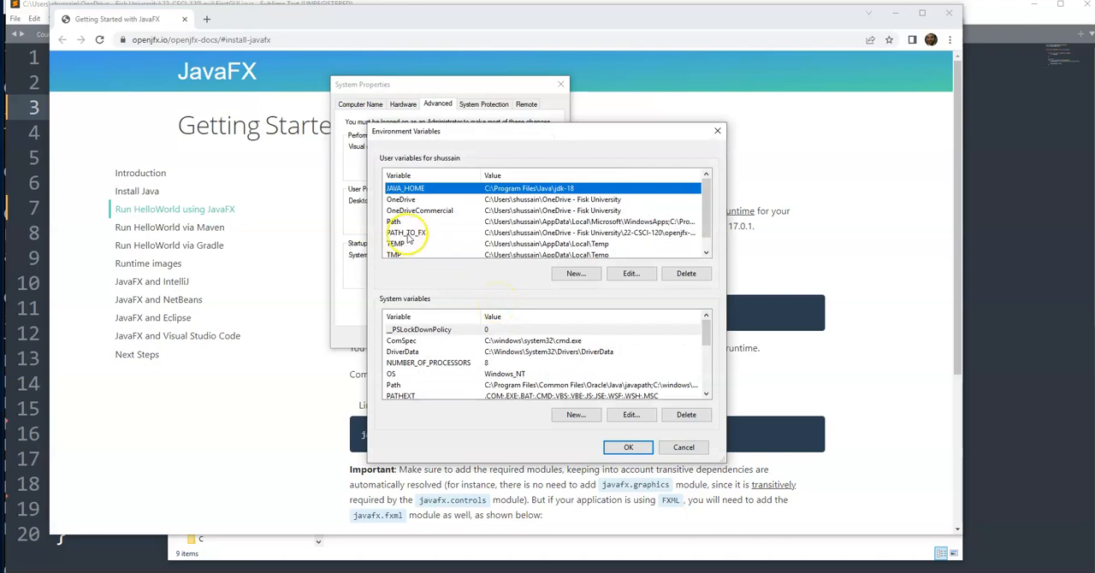
{"action": "left_click", "coordinate": [407, 232]}
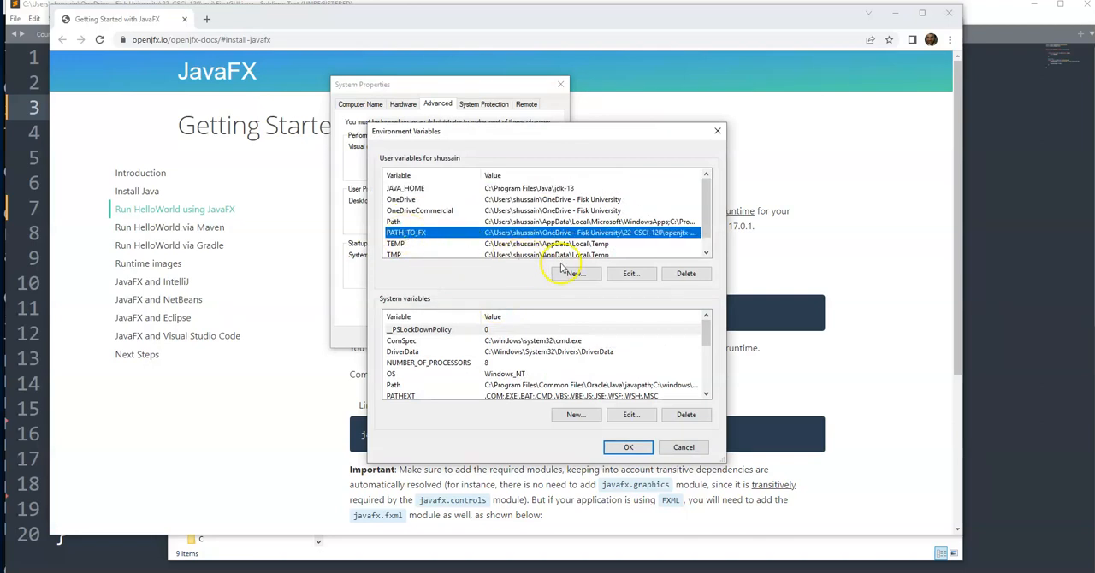
{"action": "left_click", "coordinate": [631, 273]}
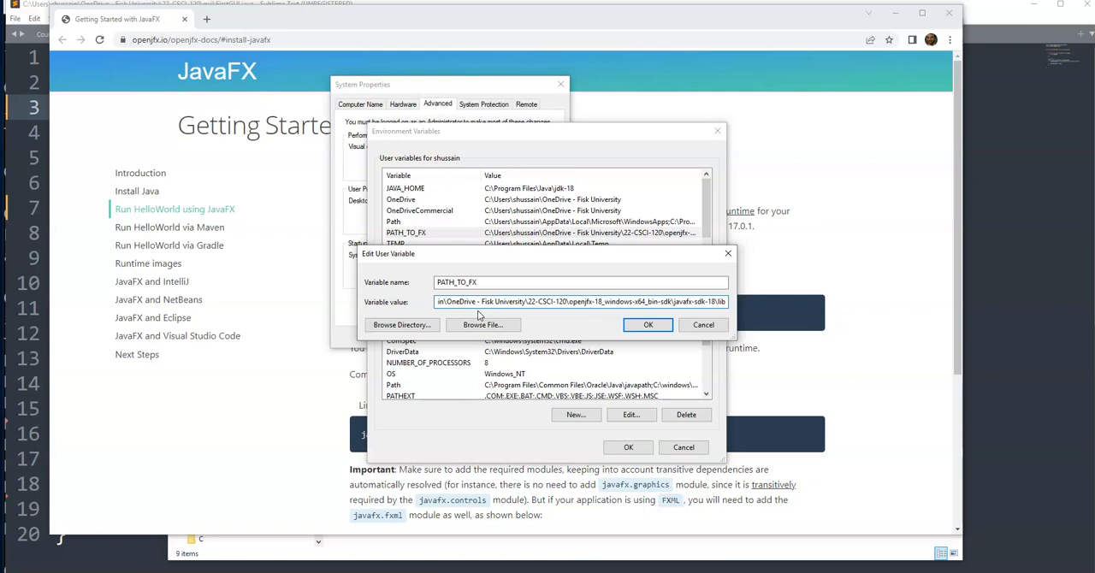
{"action": "left_click", "coordinate": [441, 301]}
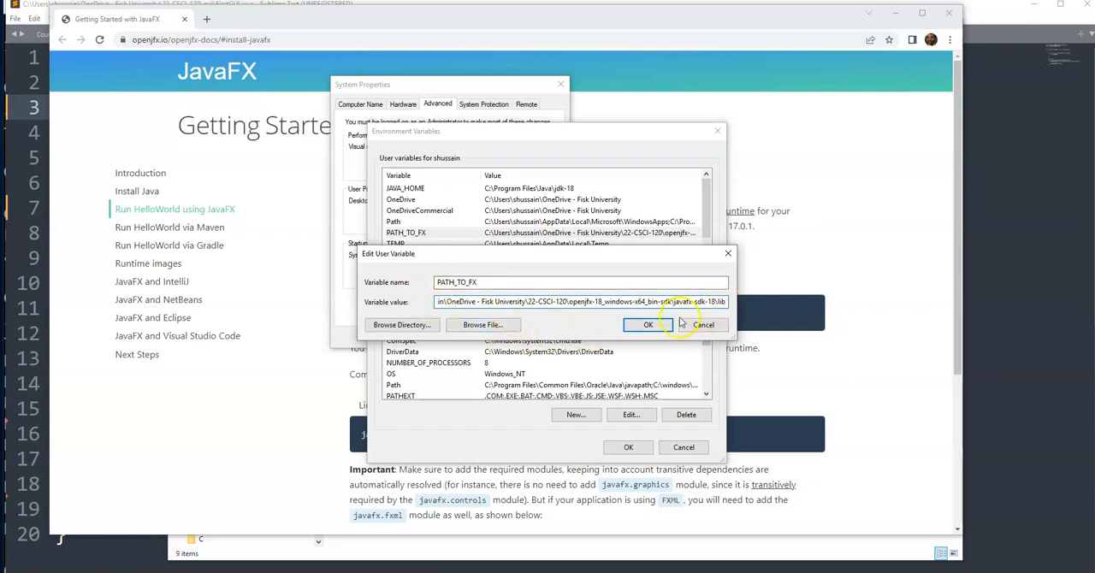
Step: Confirm PATH_TO_FX and close Environment Variables and System Properties with OK
{"action": "left_click", "coordinate": [648, 325]}
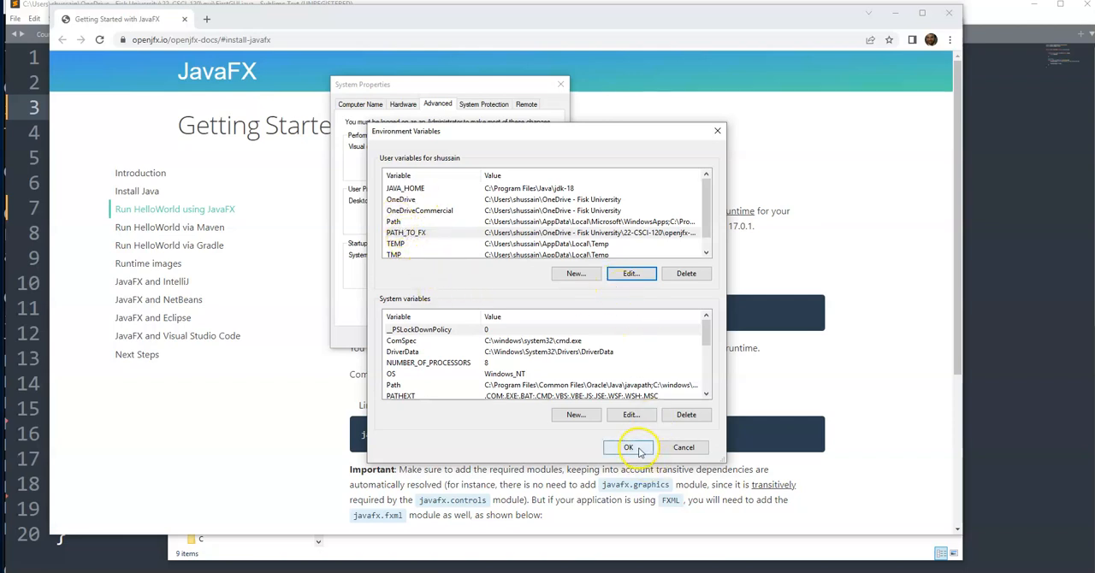
{"action": "left_click", "coordinate": [628, 447]}
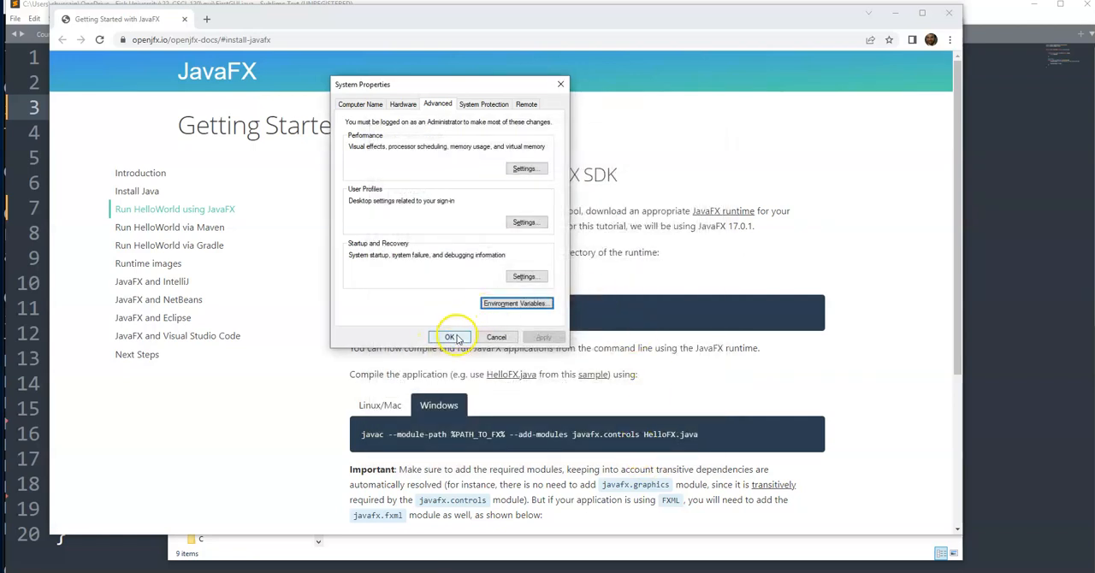
{"action": "left_click", "coordinate": [450, 336]}
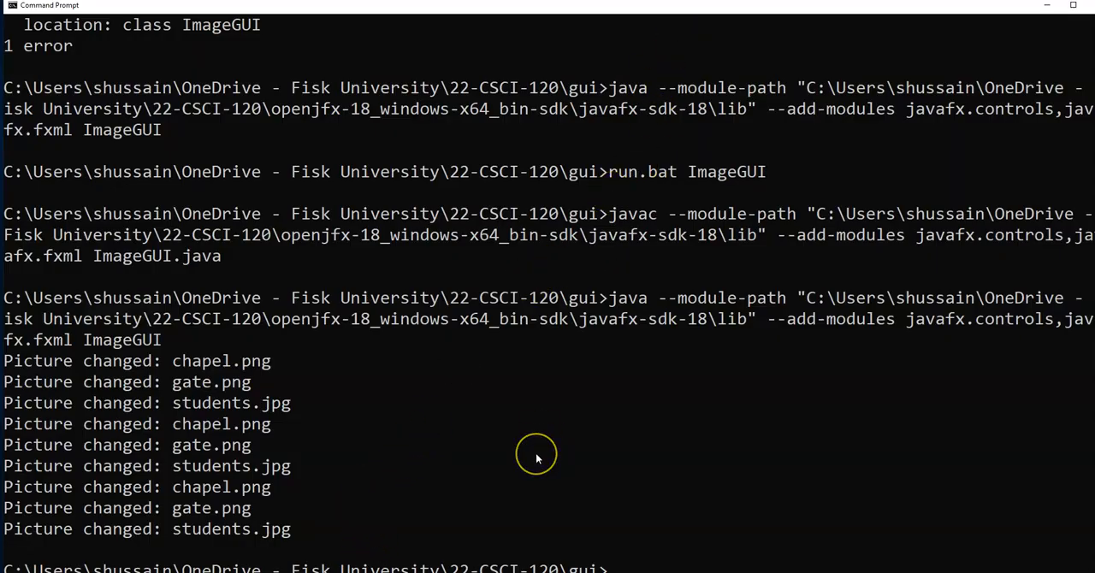
Step: List the gui folder with dir, then echo %PATH_TO_FX% to print the lib path
{"action": "type", "text": "dir"}
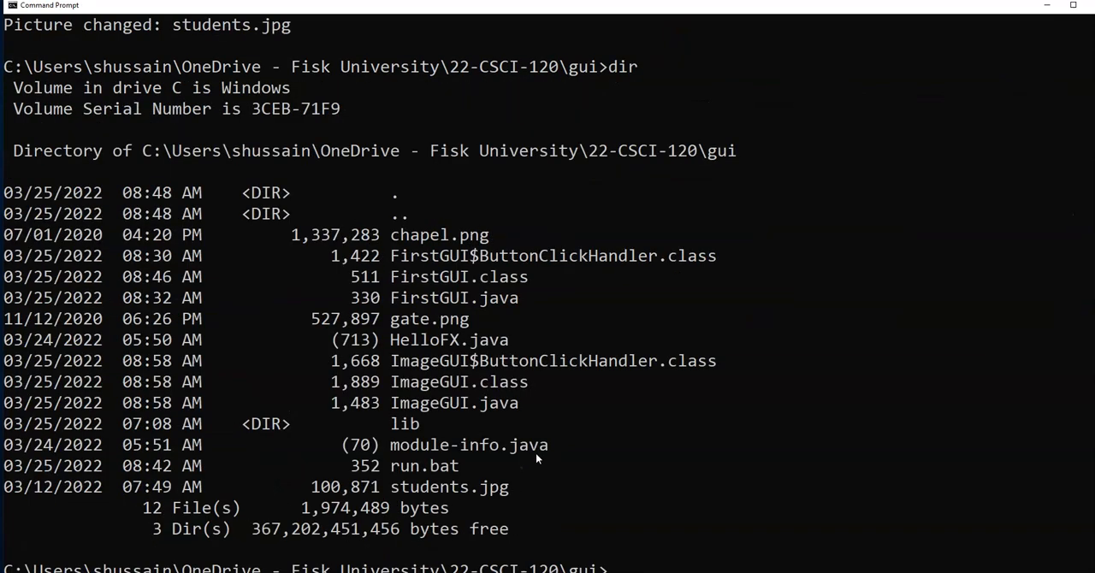
{"action": "type", "text": "e"}
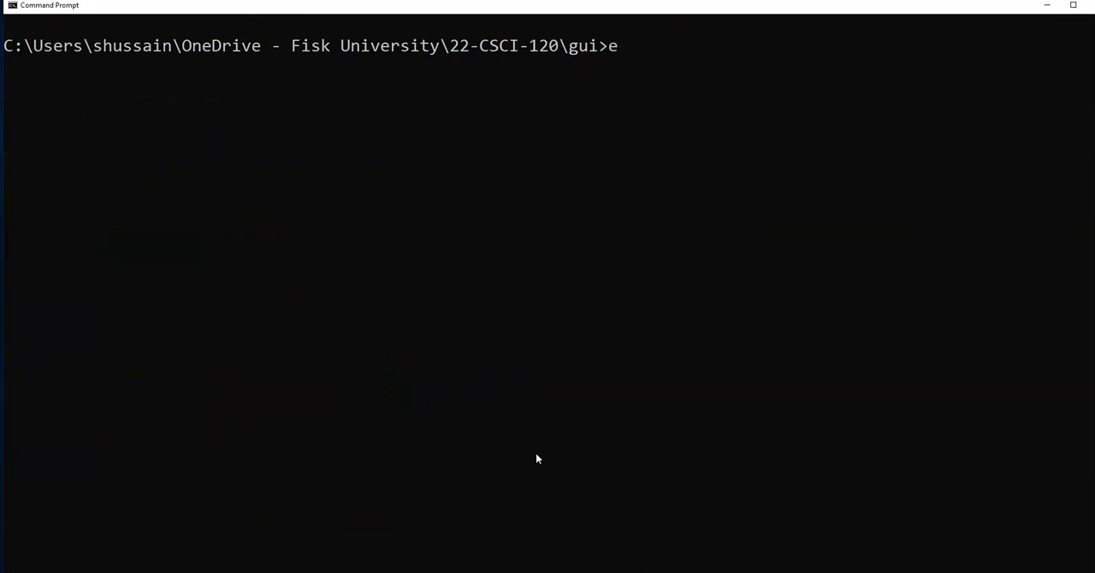
{"action": "type", "text": "cho"}
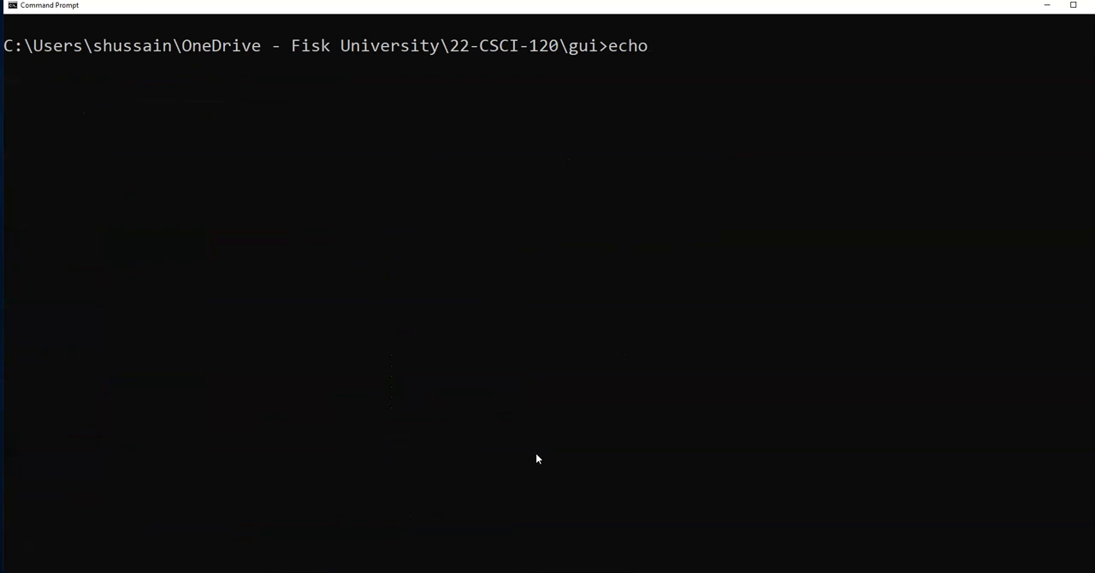
{"action": "type", "text": "%"}
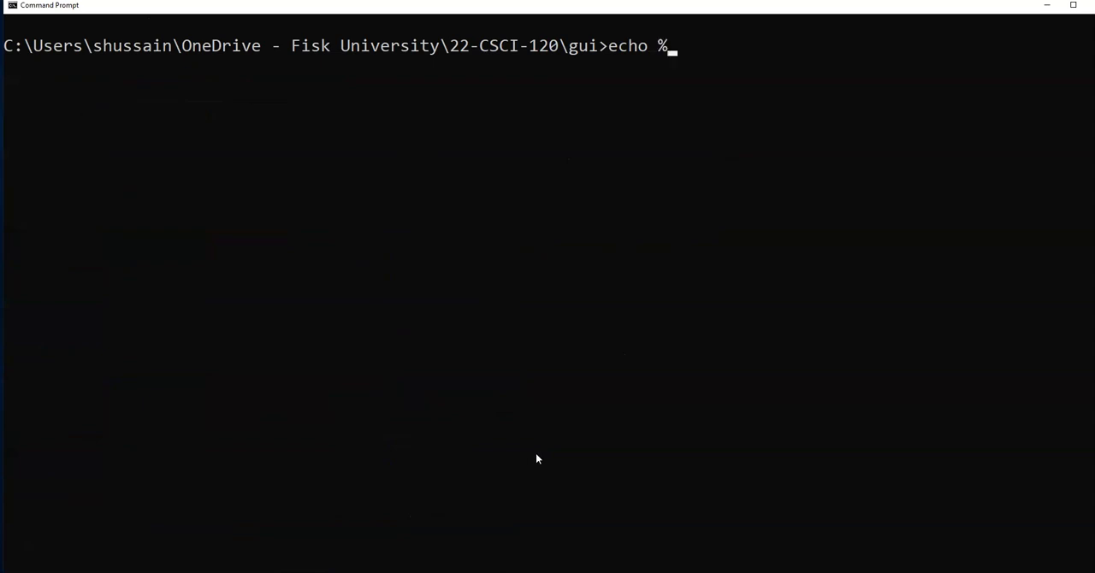
{"action": "type", "text": "PATH"}
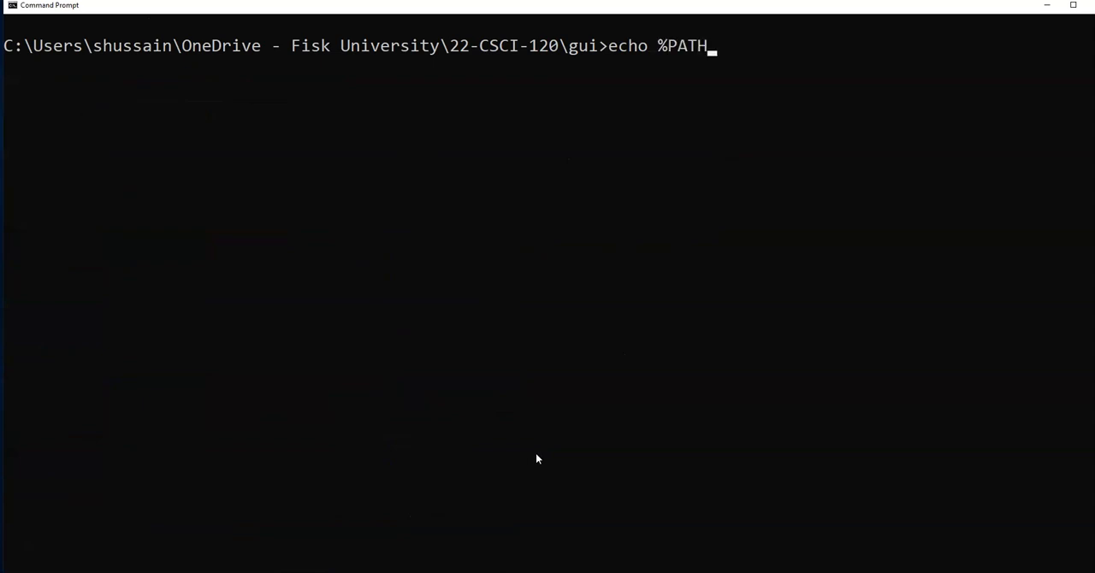
{"action": "type", "text": "_TO"}
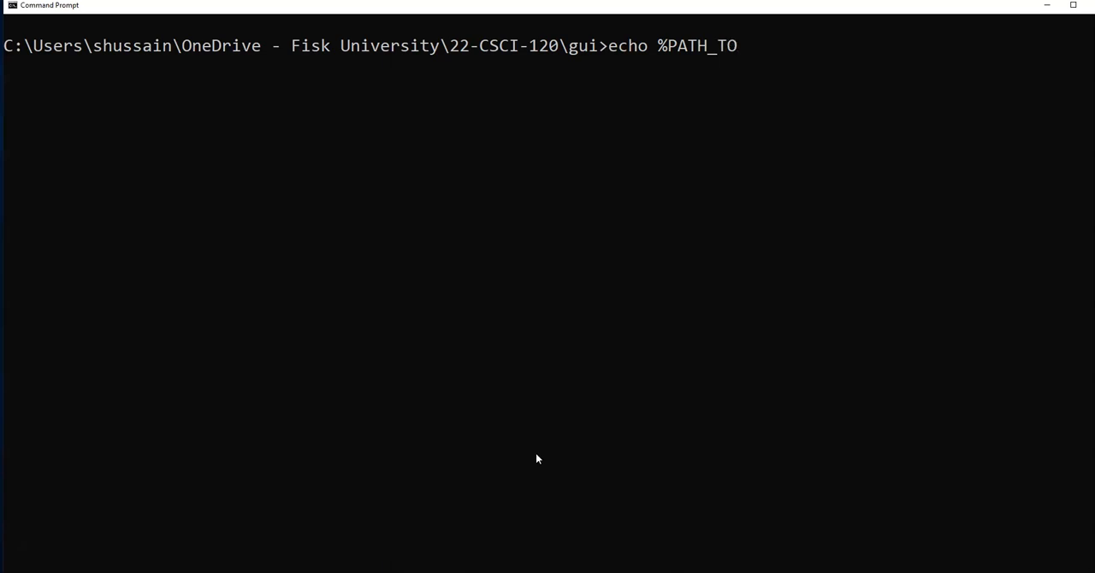
{"action": "type", "text": "_FX%"}
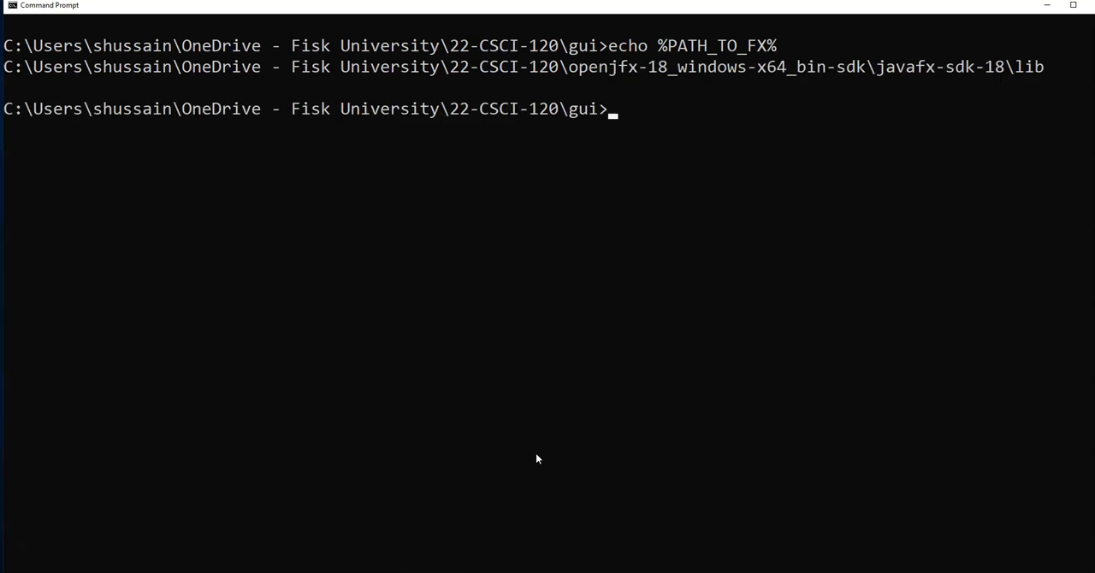
{"action": "mouse_move", "coordinate": [431, 488]}
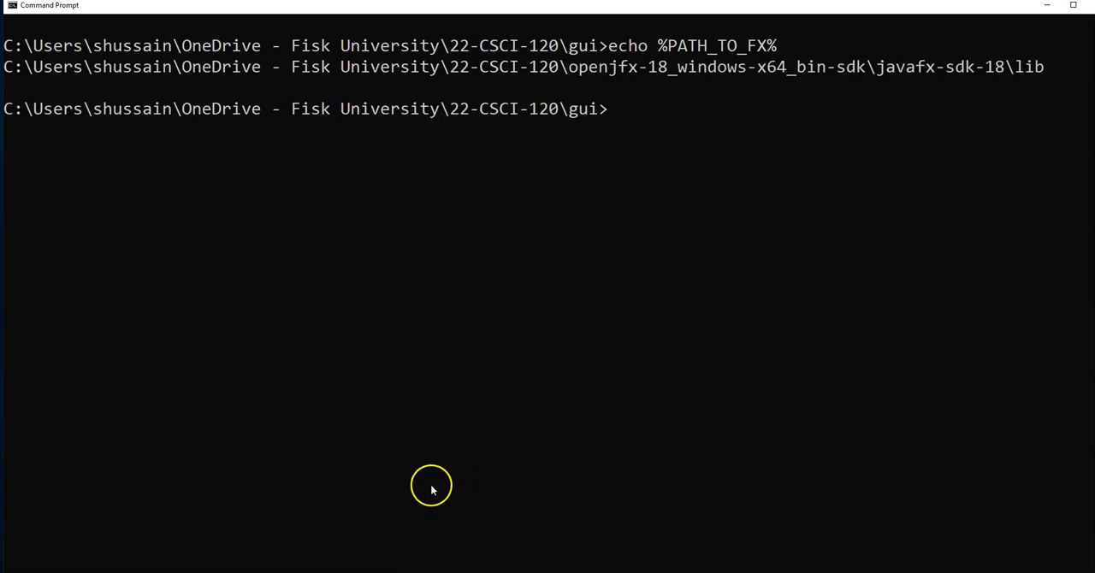
{"action": "mouse_move", "coordinate": [721, 152]}
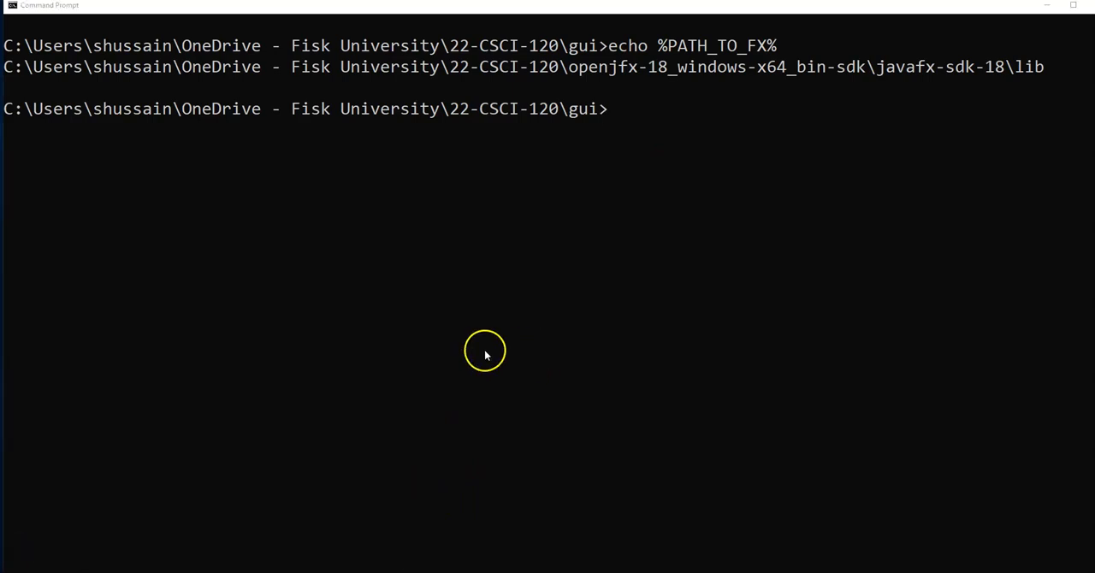
{"action": "mouse_move", "coordinate": [21, 114]}
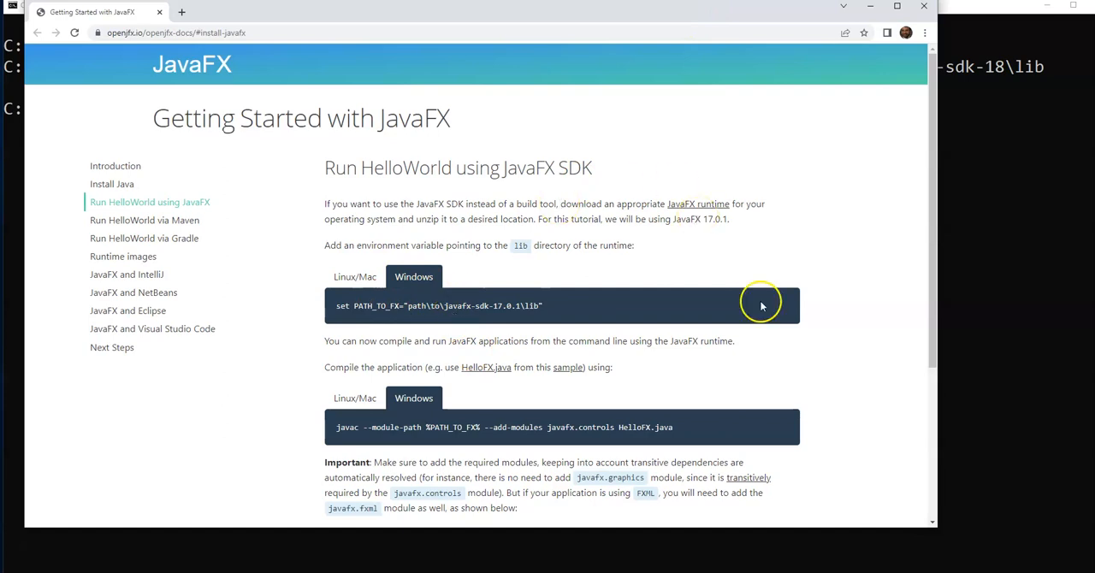
{"action": "mouse_move", "coordinate": [462, 367]}
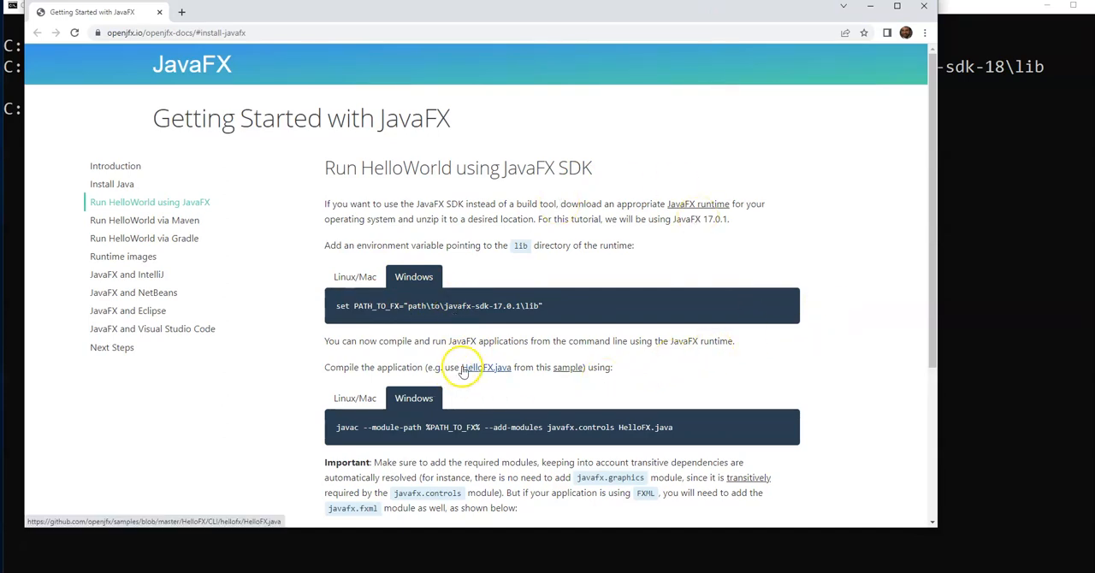
Step: Find the Windows javac command and highlight its --module-path %PATH_TO_FX% part
{"action": "scroll", "scroll_direction": "down", "scroll_amount": 3}
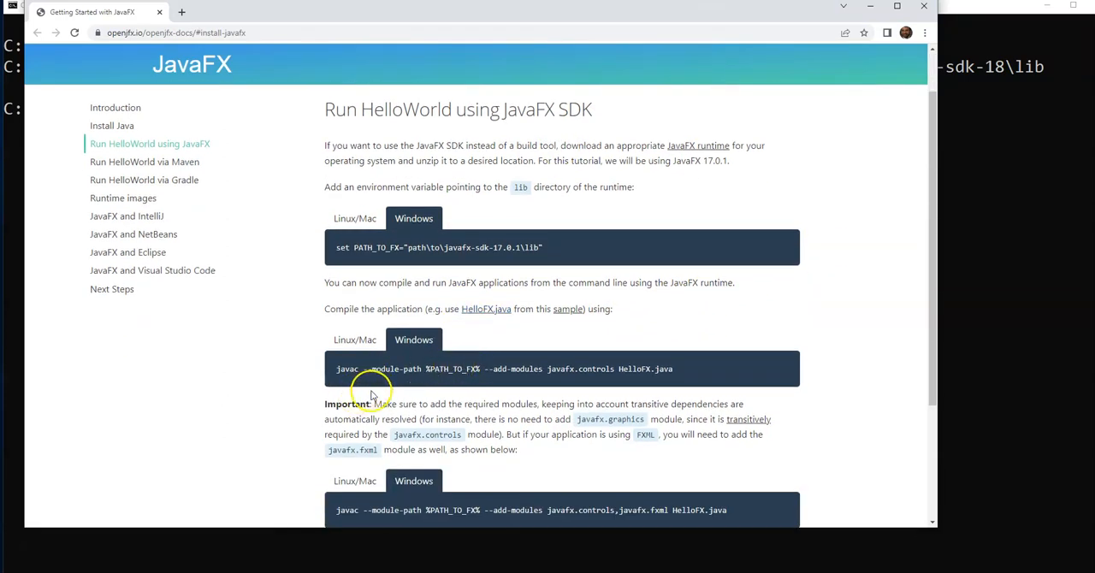
{"action": "mouse_move", "coordinate": [341, 381]}
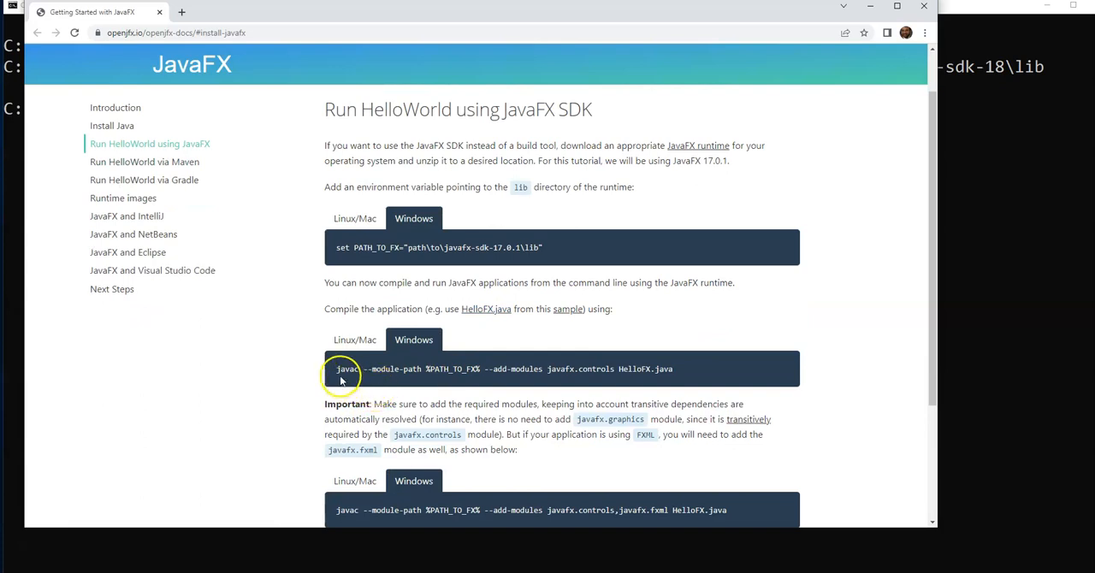
{"action": "mouse_move", "coordinate": [644, 369]}
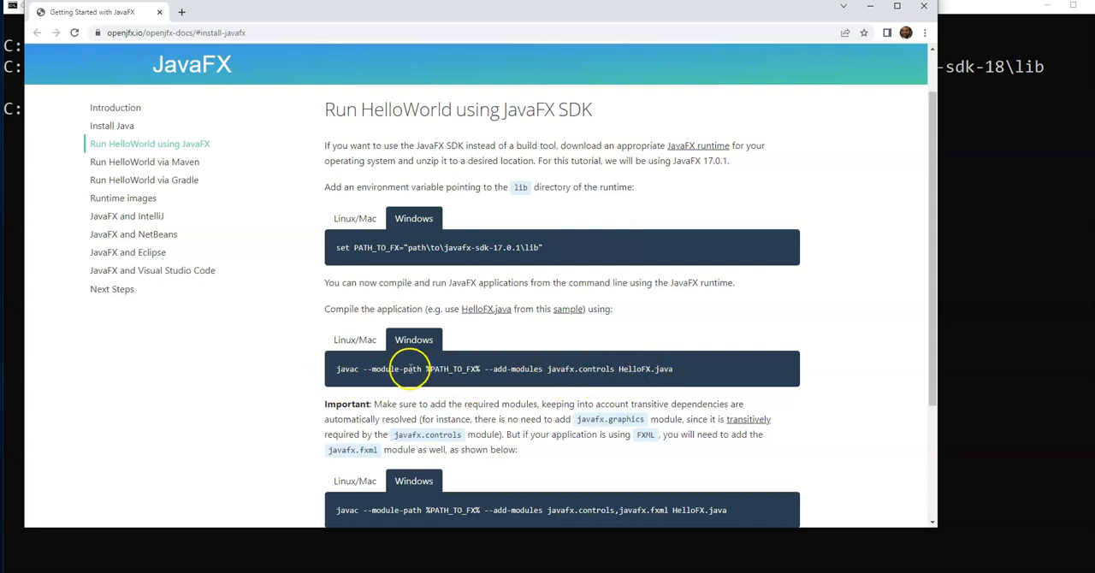
{"action": "mouse_move", "coordinate": [492, 369]}
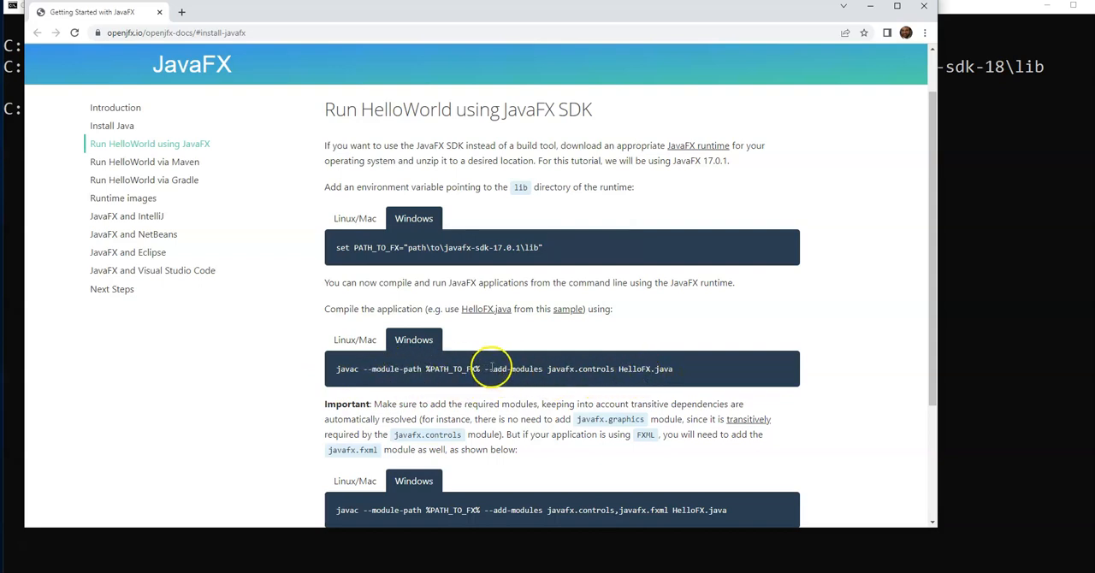
{"action": "left_click_drag", "start_coordinate": [490, 369], "coordinate": [614, 368]}
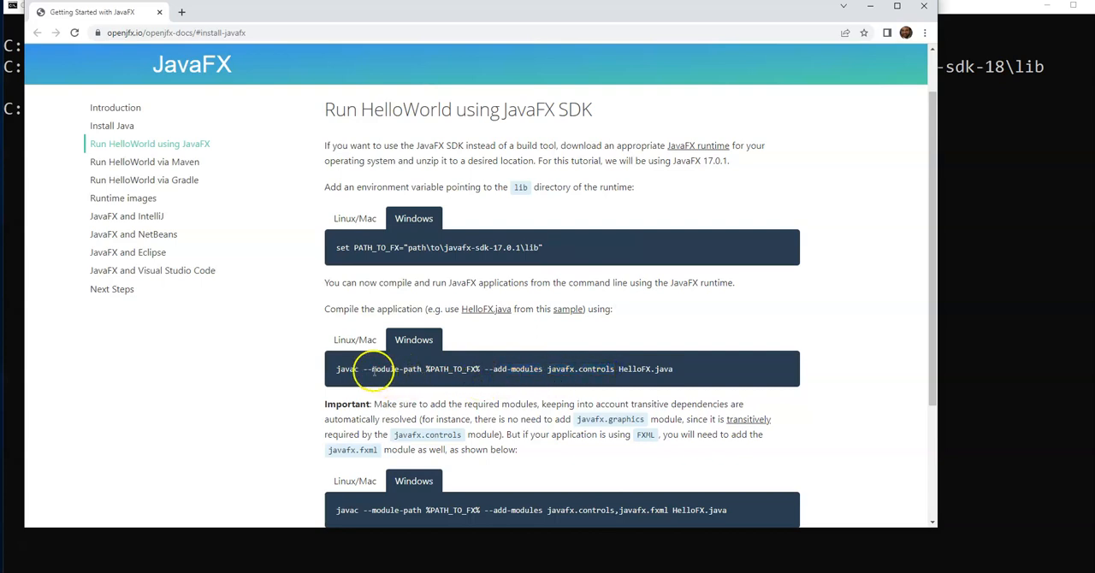
{"action": "left_click_drag", "start_coordinate": [365, 369], "coordinate": [479, 369]}
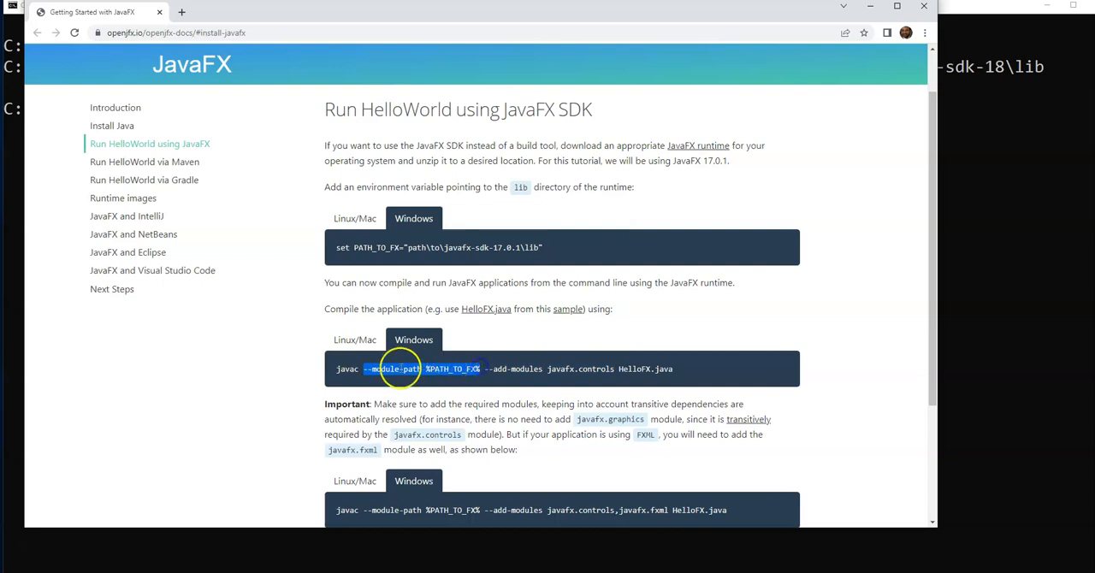
{"action": "scroll", "scroll_direction": "down", "scroll_amount": 3}
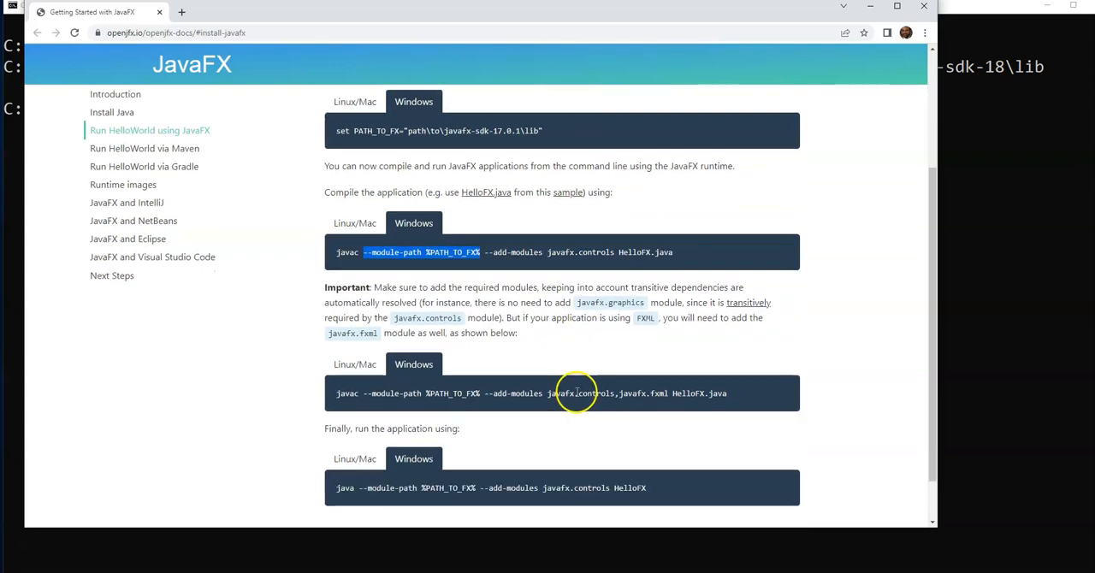
{"action": "scroll", "scroll_direction": "down", "scroll_amount": 3}
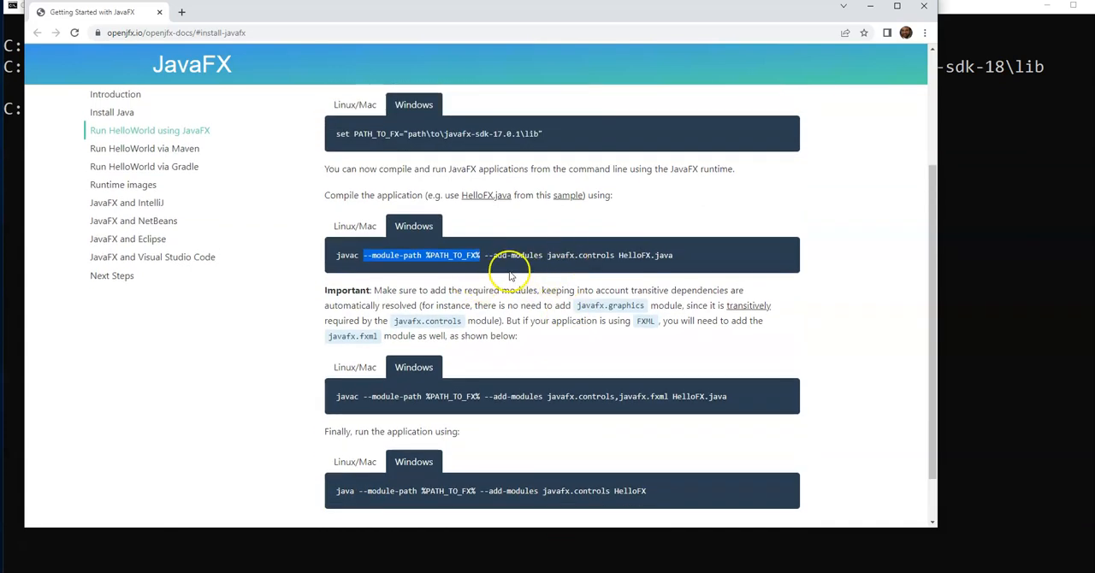
{"action": "mouse_move", "coordinate": [516, 272]}
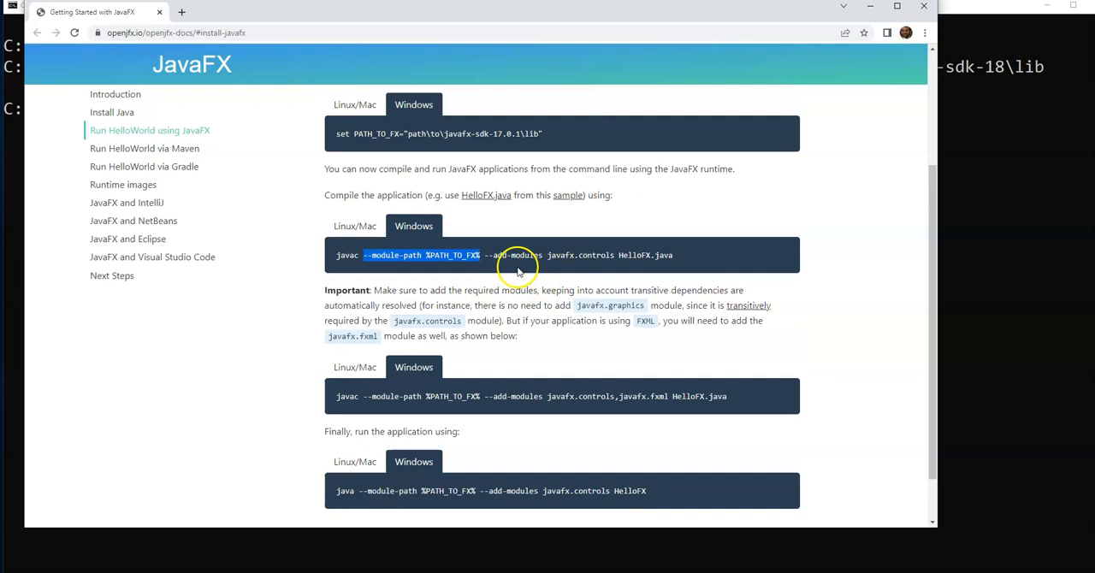
{"action": "mouse_move", "coordinate": [645, 97]}
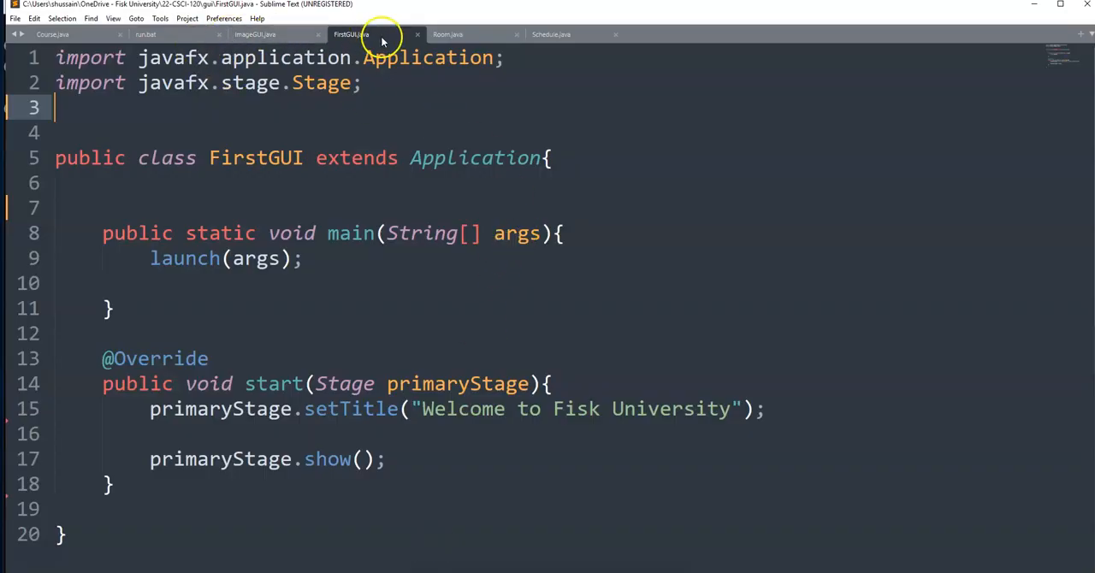
Step: In run.bat, append ,javafx.fxml after javafx.controls on the javac and java lines
{"action": "left_click", "coordinate": [145, 34]}
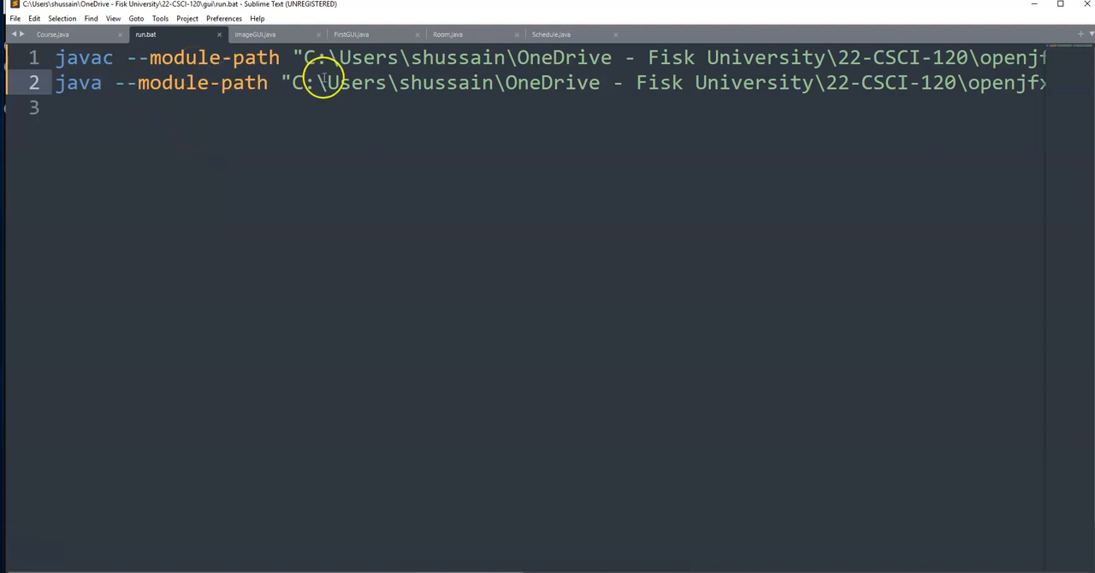
{"action": "mouse_move", "coordinate": [716, 187]}
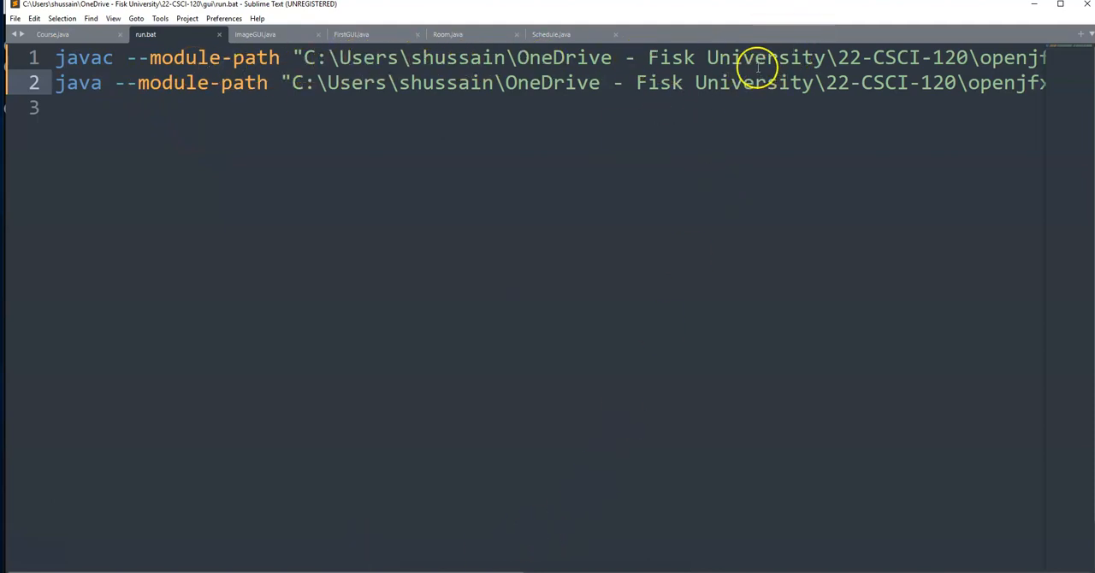
{"action": "left_click", "coordinate": [882, 57]}
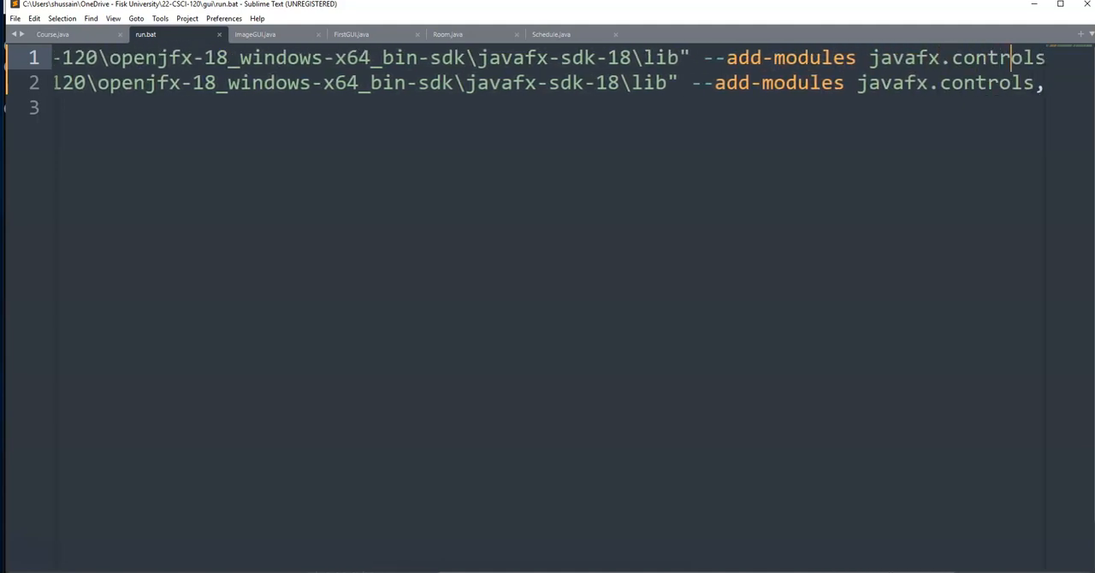
{"action": "type", "text": ",javafx.f"}
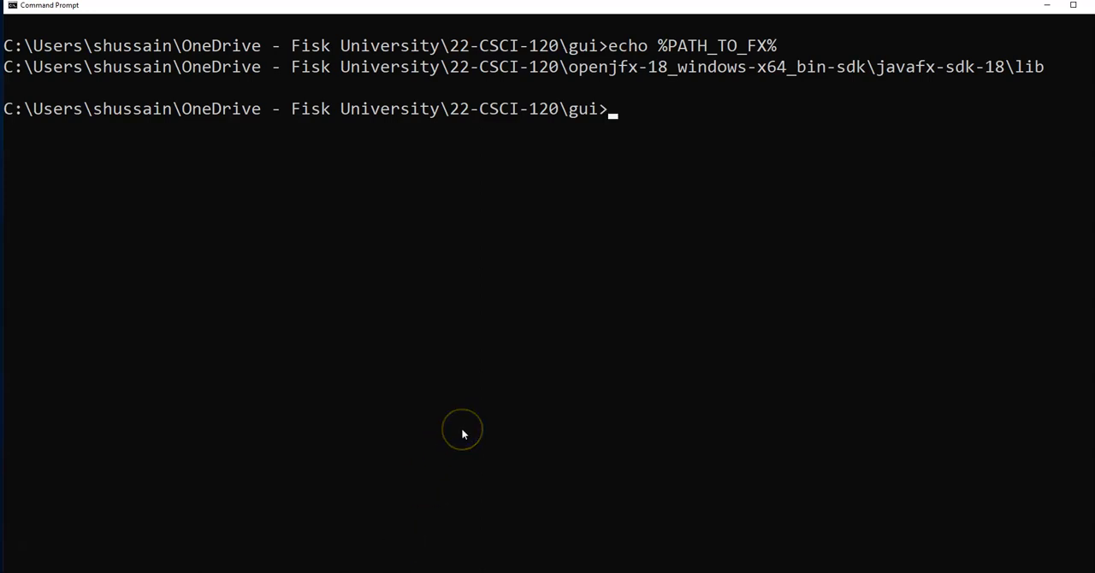
Step: List the folder, clear the screen, and run 'run.bat FirstGUI'
{"action": "type", "text": "dir"}
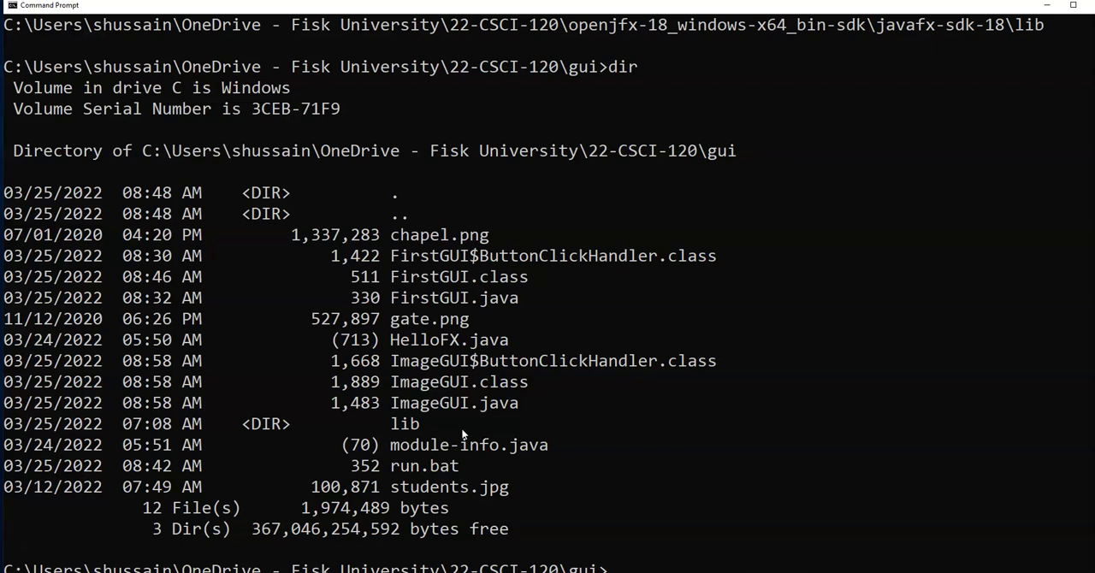
{"action": "type", "text": "cls"}
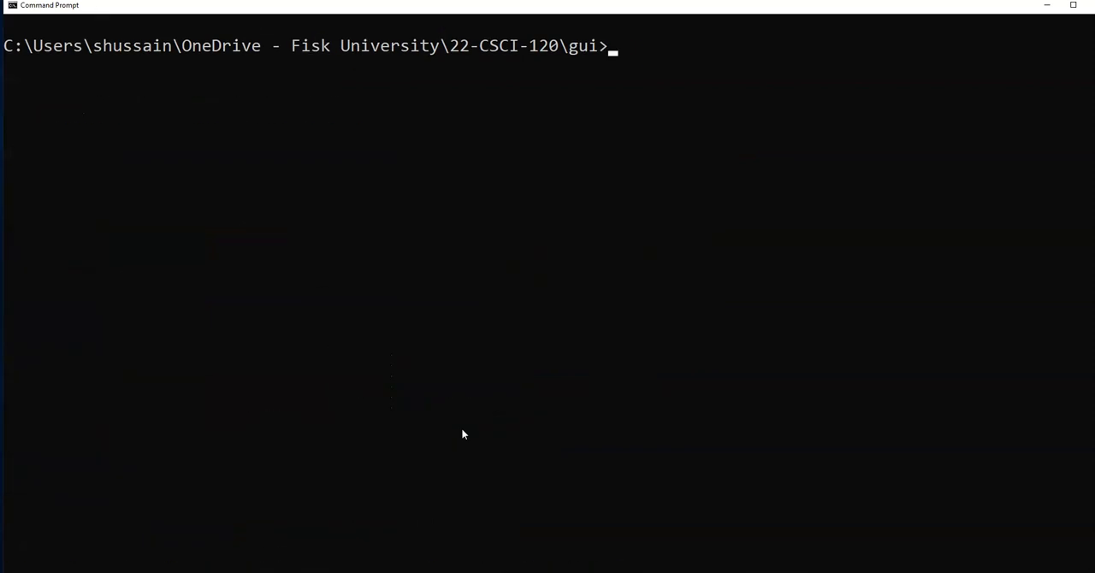
{"action": "type", "text": "run.bat"}
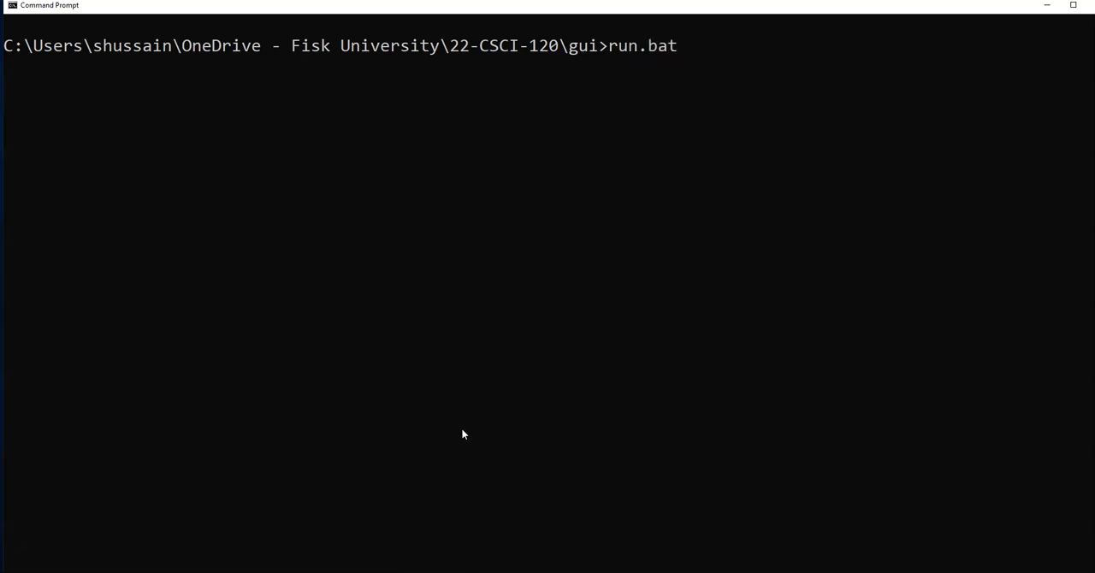
{"action": "type", "text": "F"}
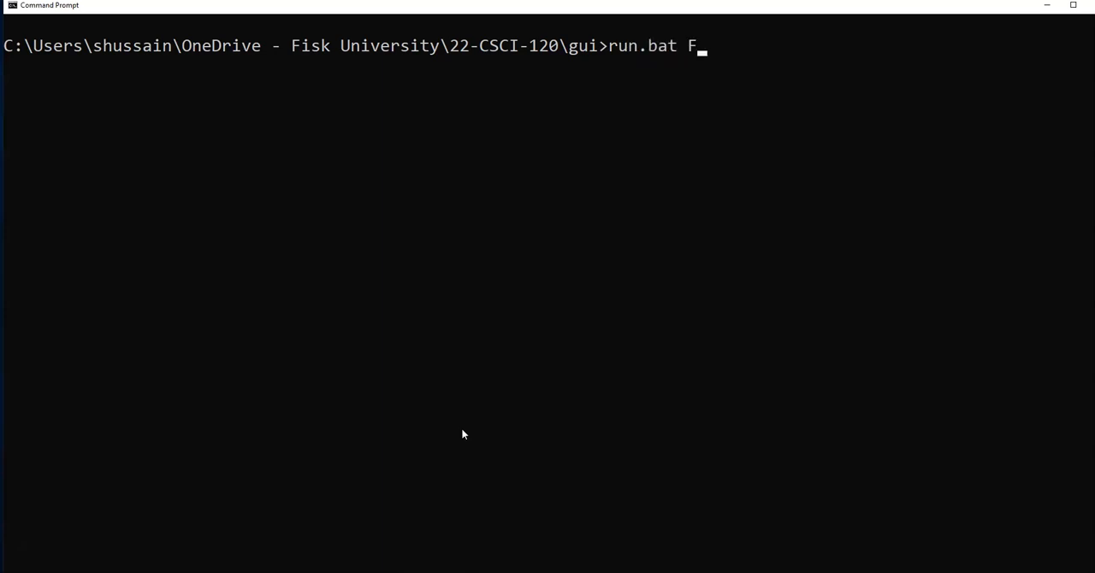
{"action": "type", "text": "irstGUI"}
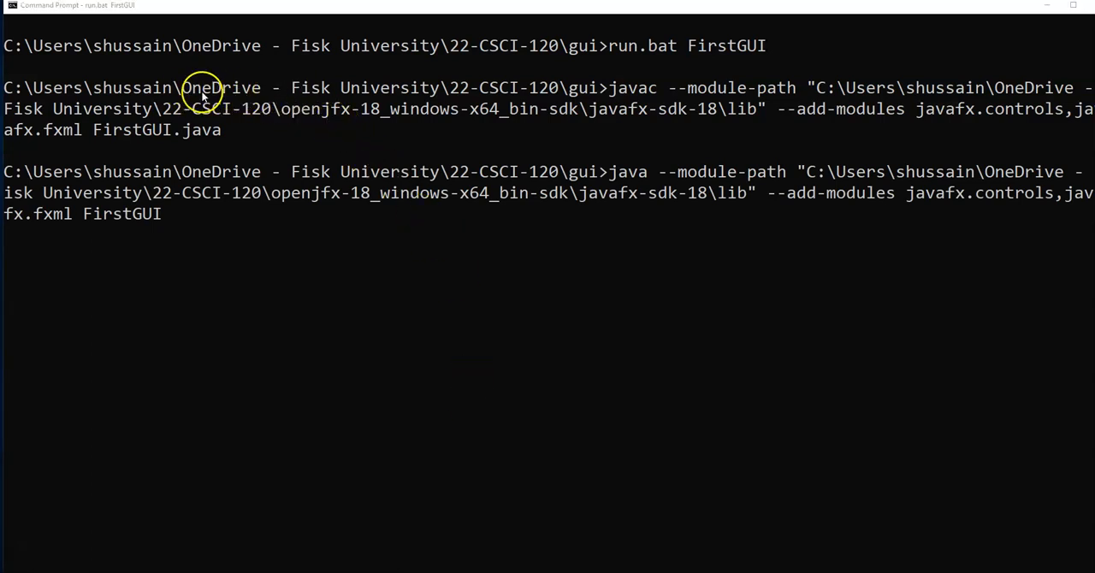
{"action": "mouse_move", "coordinate": [796, 87]}
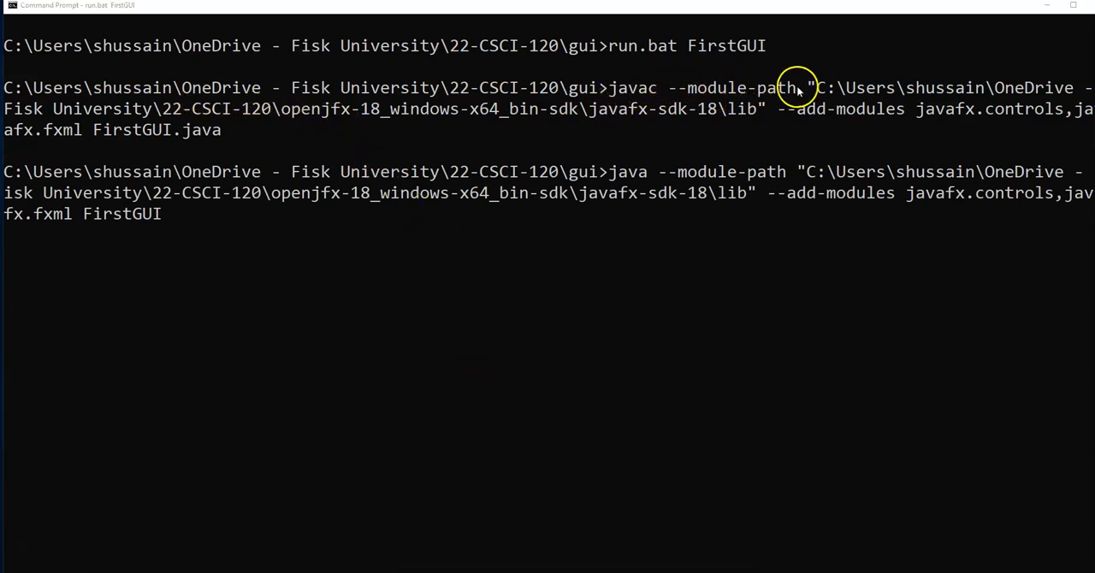
{"action": "mouse_move", "coordinate": [698, 47]}
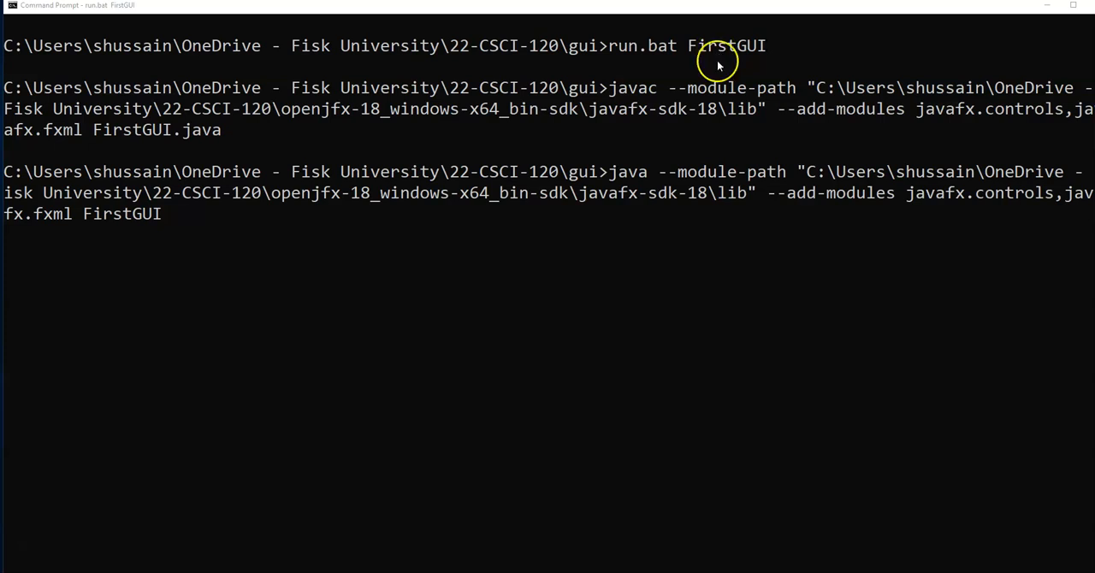
{"action": "mouse_move", "coordinate": [180, 142]}
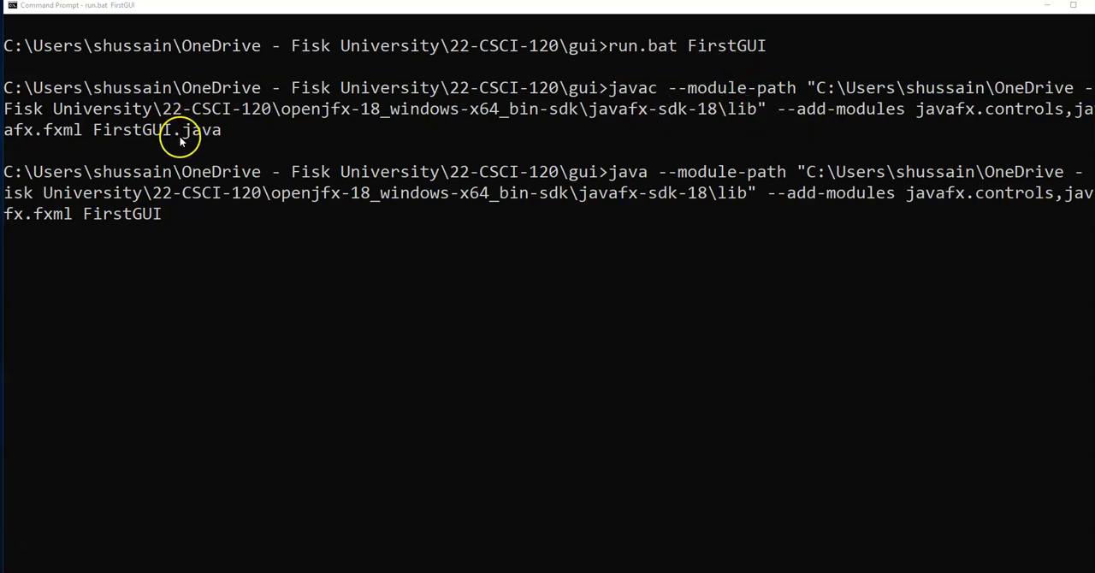
{"action": "mouse_move", "coordinate": [256, 93]}
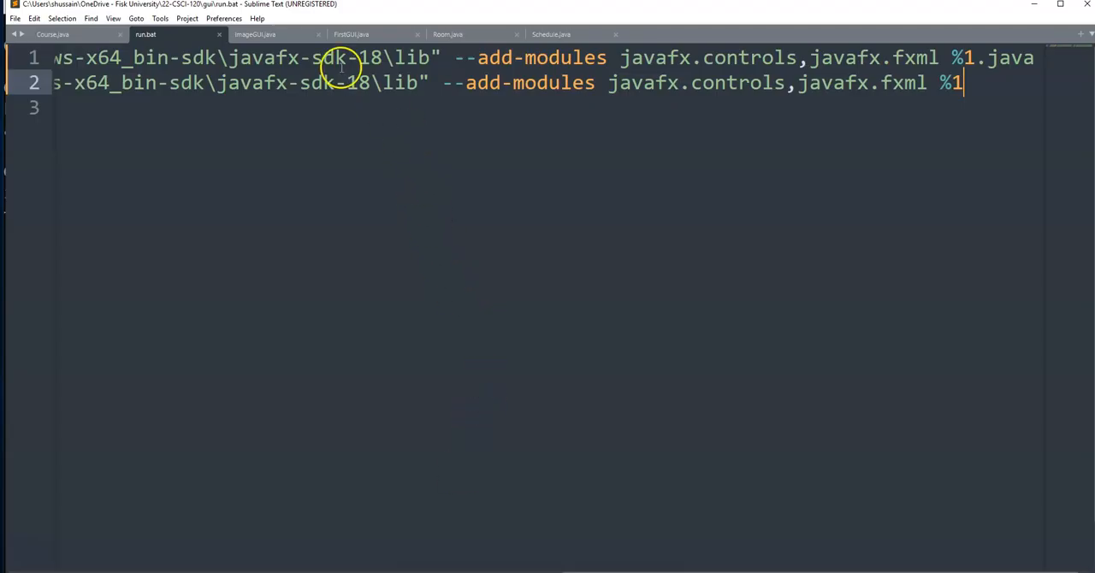
Step: Switch from run.bat to the FirstGUI.java source
{"action": "left_click", "coordinate": [351, 34]}
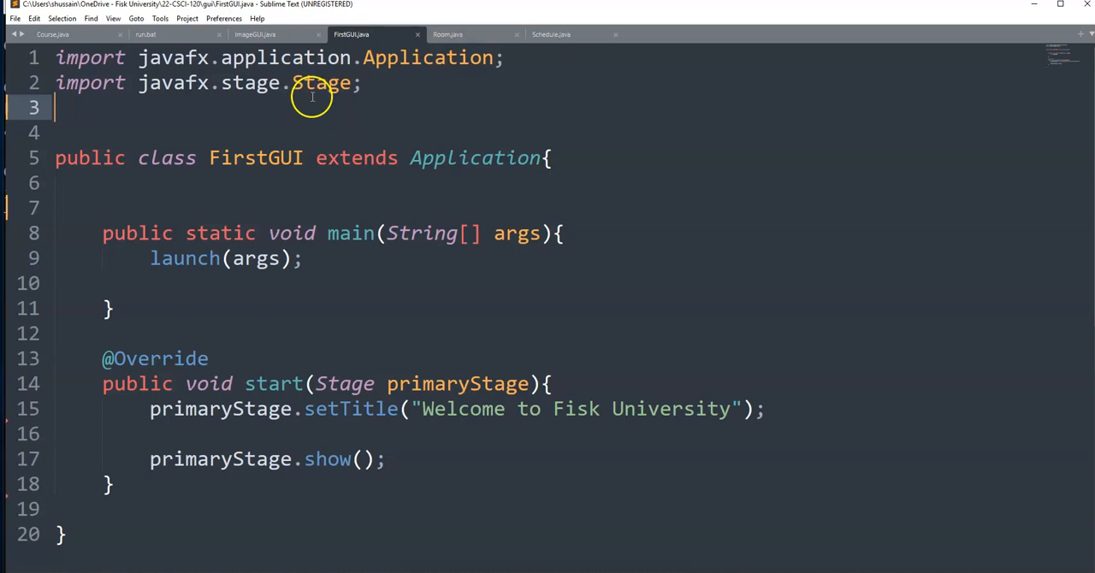
{"action": "mouse_move", "coordinate": [316, 168]}
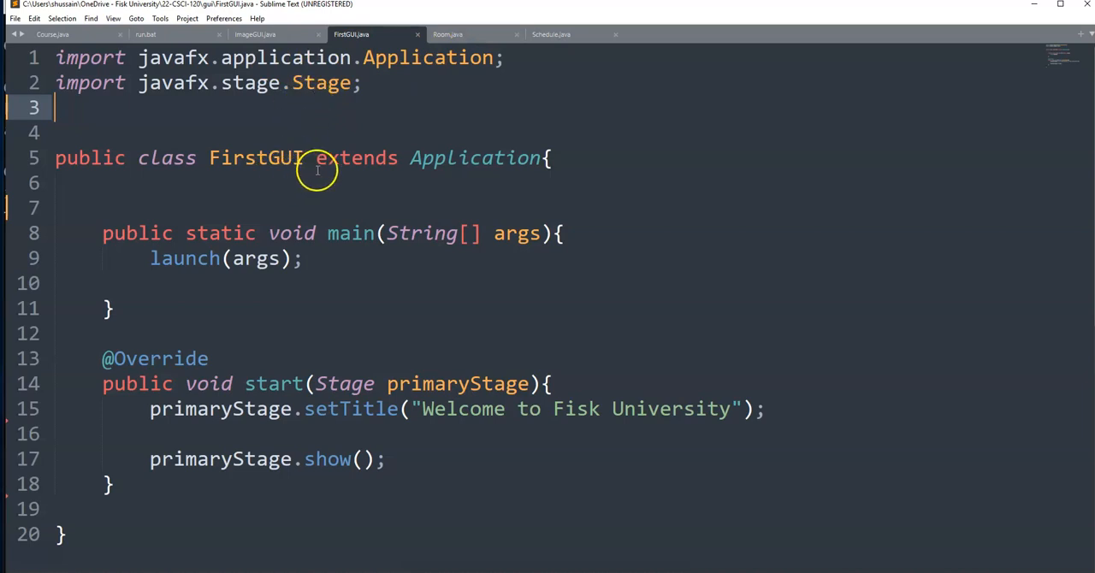
{"action": "mouse_move", "coordinate": [341, 292]}
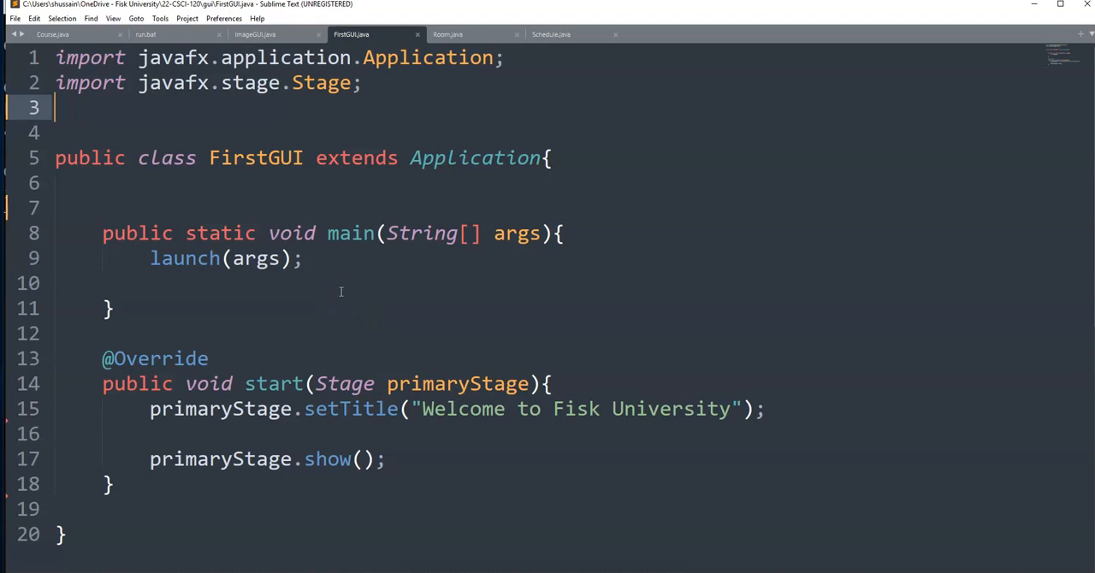
{"action": "mouse_move", "coordinate": [302, 322]}
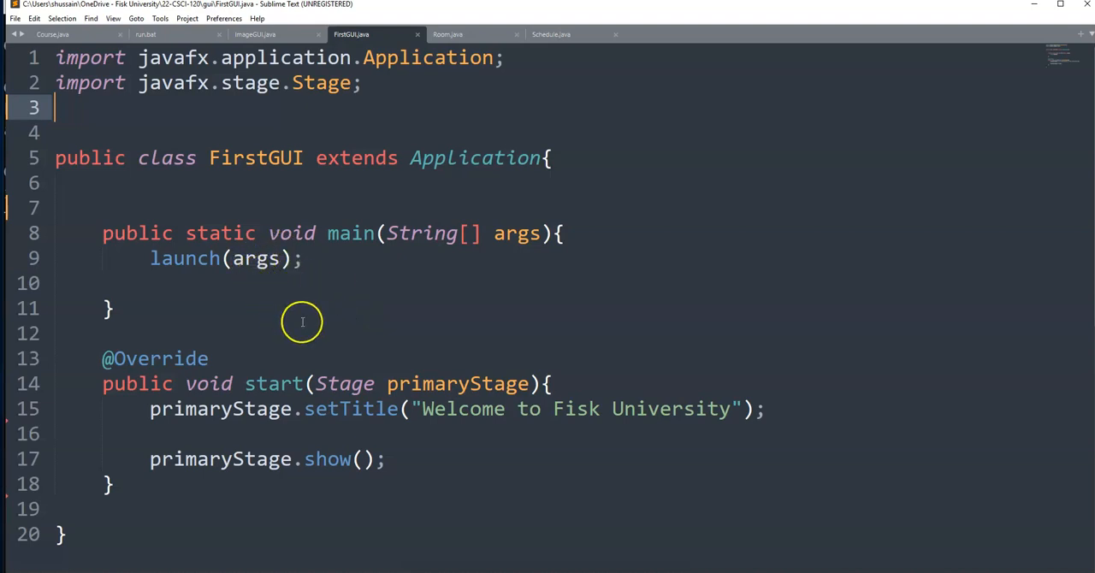
{"action": "mouse_move", "coordinate": [304, 322]}
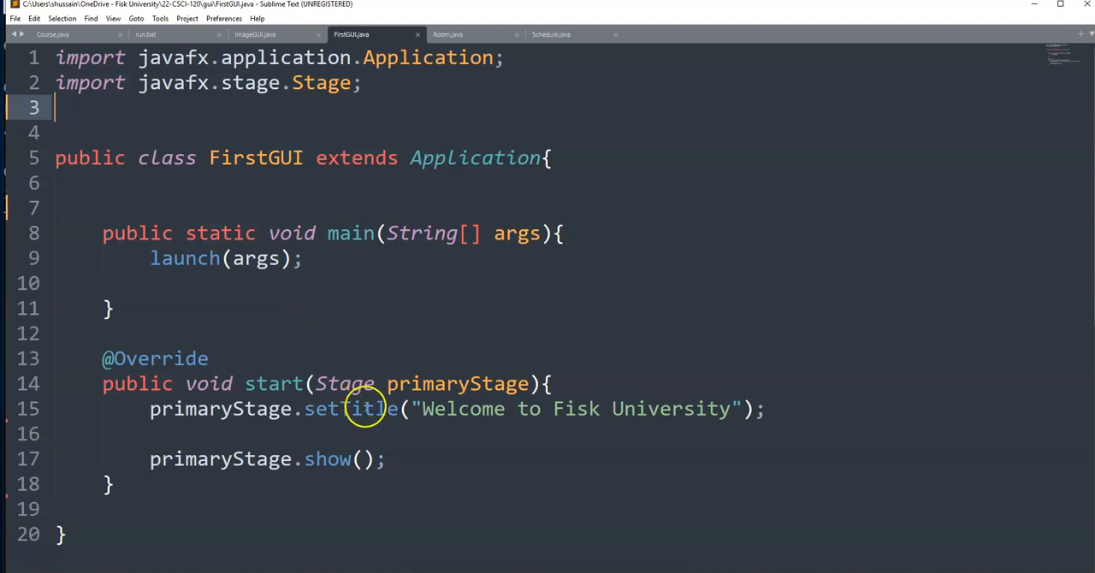
{"action": "mouse_move", "coordinate": [451, 468]}
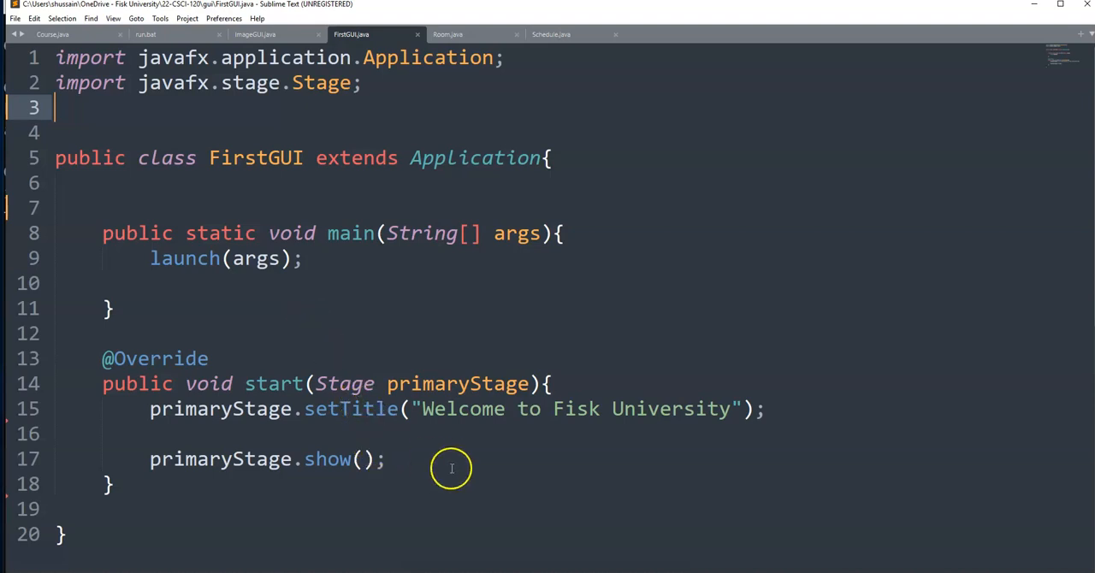
{"action": "mouse_move", "coordinate": [60, 534]}
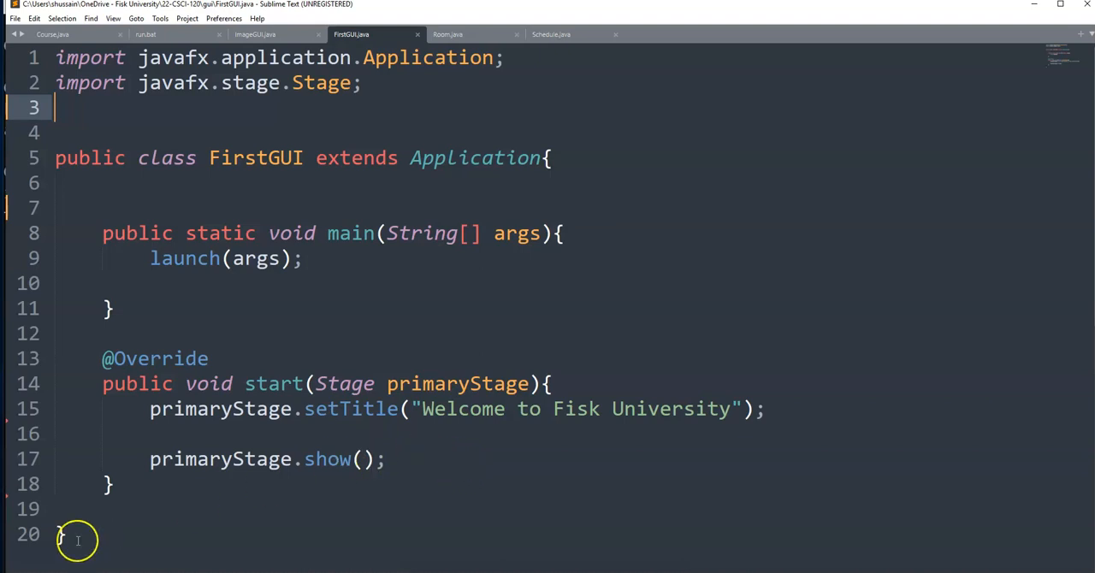